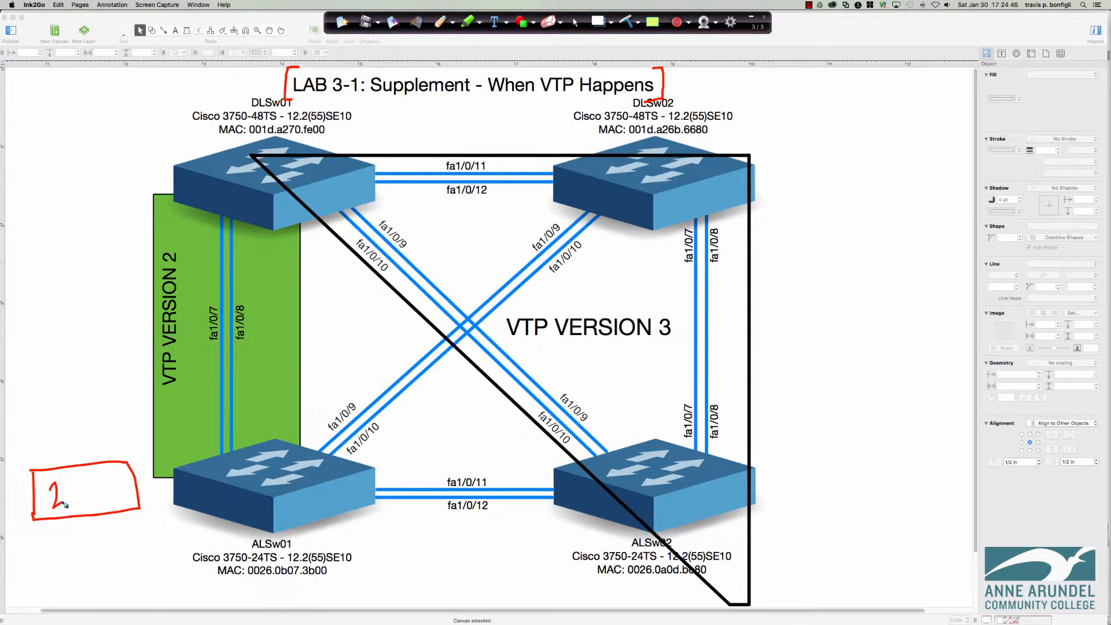
# Annotate the diagram with a boxed '2950' labeled NEW, pointing at ALSw01.
pyautogui.write('950')
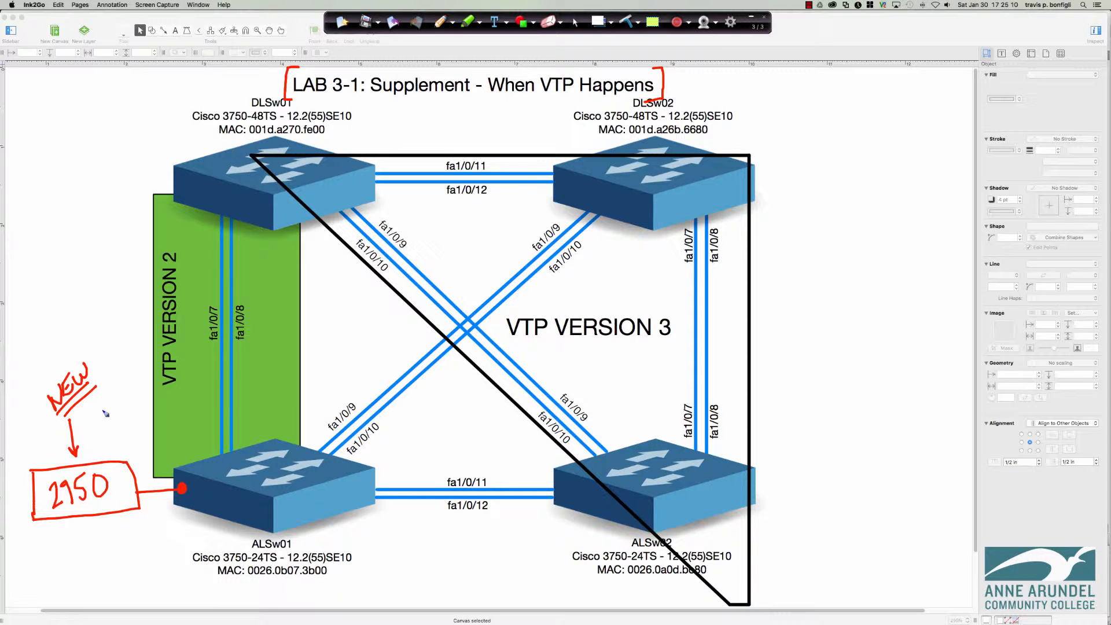
pyautogui.moveTo(99, 414)
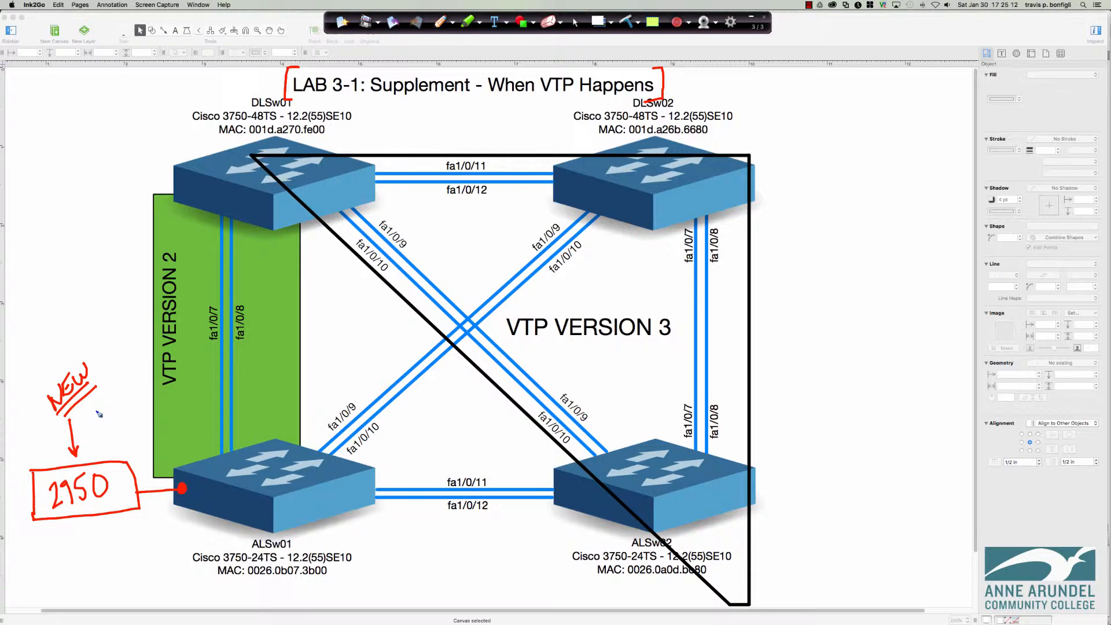
pyautogui.moveTo(99, 423)
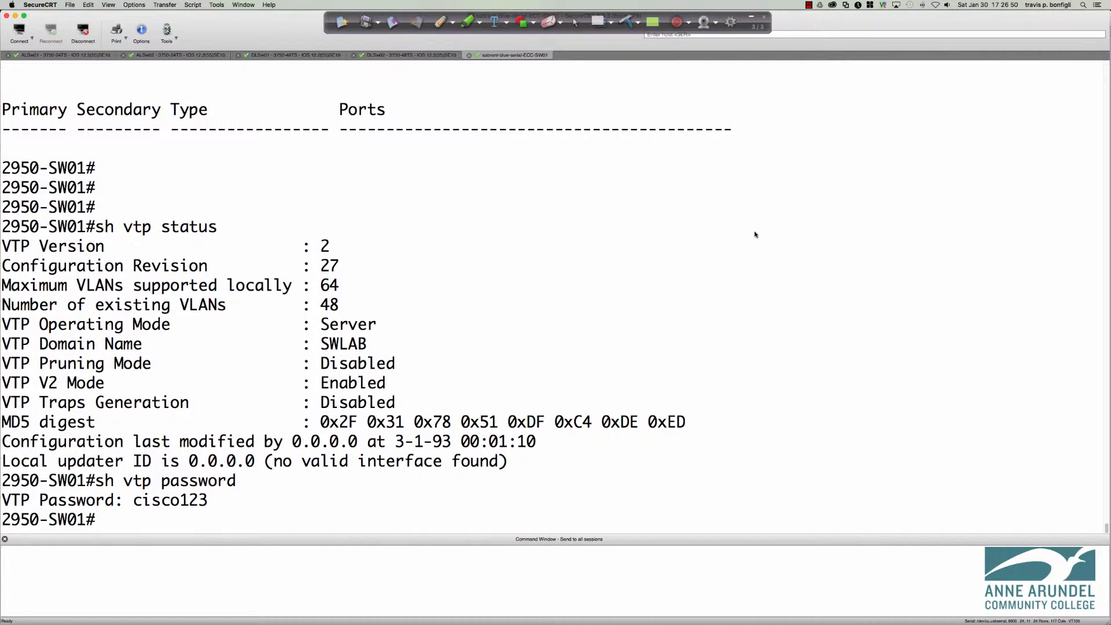
# List the 2950-SW01 VLANs with sh vlan brief and scroll through VLANs 16–70 and 999.
pyautogui.write('sh vlan bri')
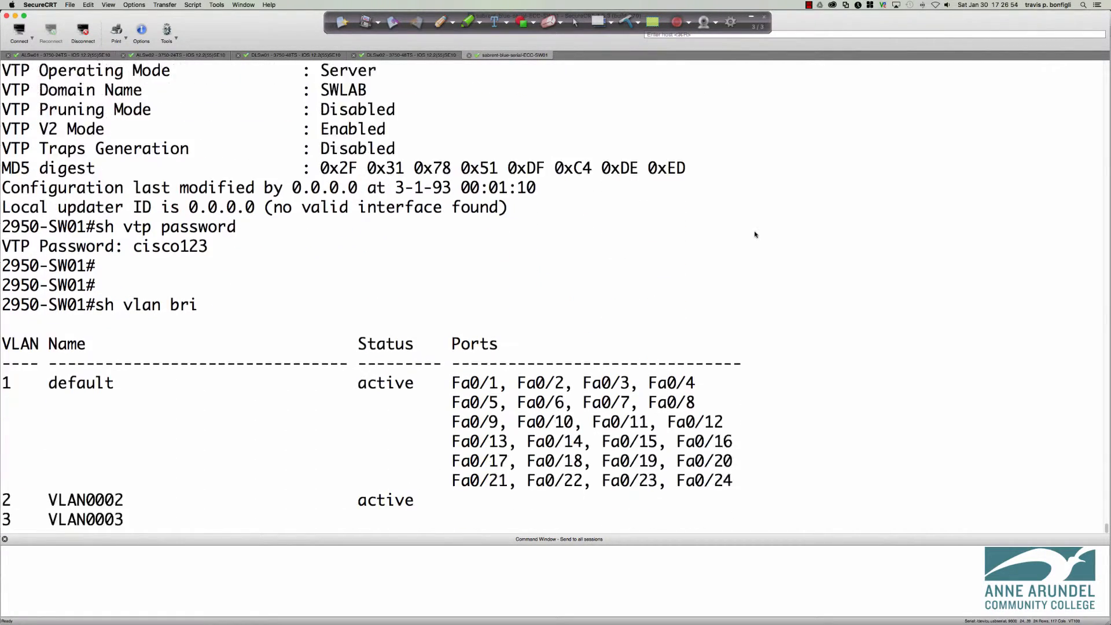
pyautogui.scroll(-3)
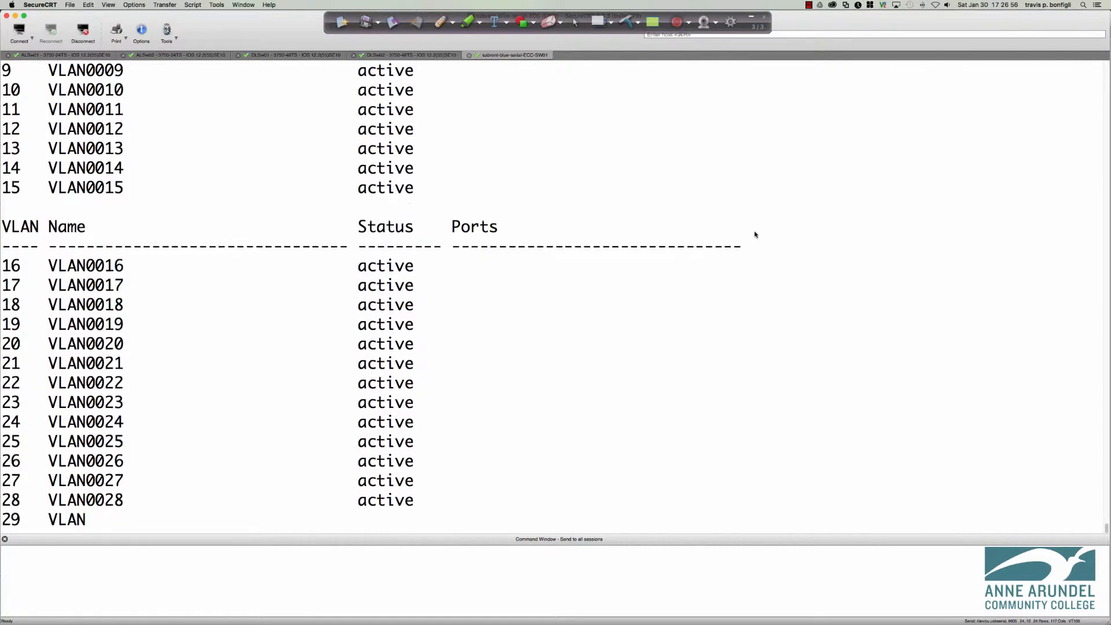
pyautogui.scroll(-3)
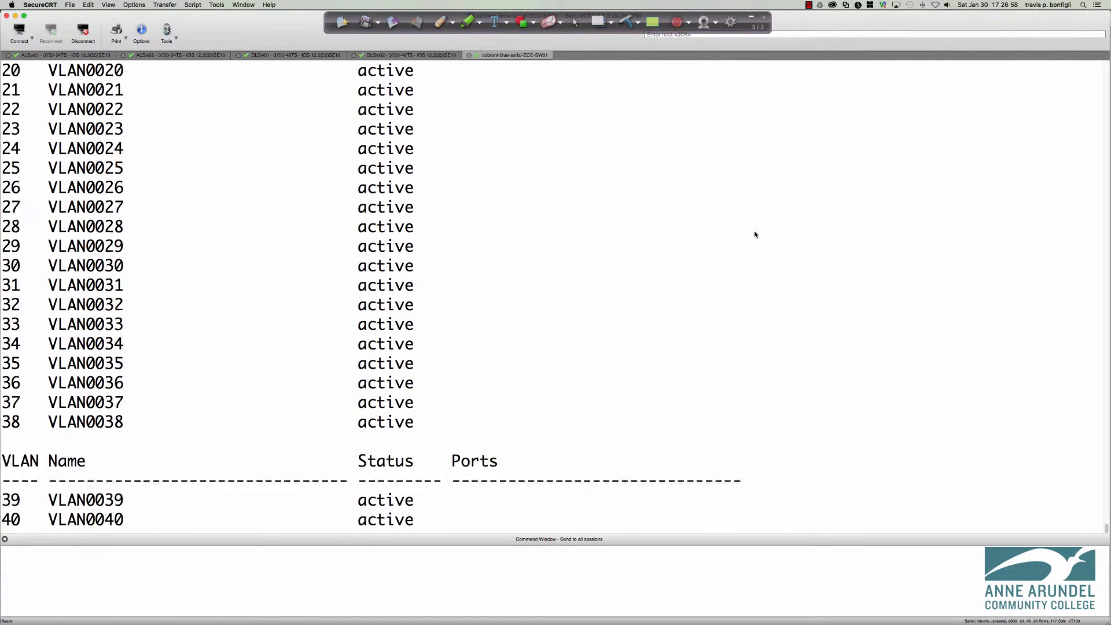
pyautogui.scroll(-3)
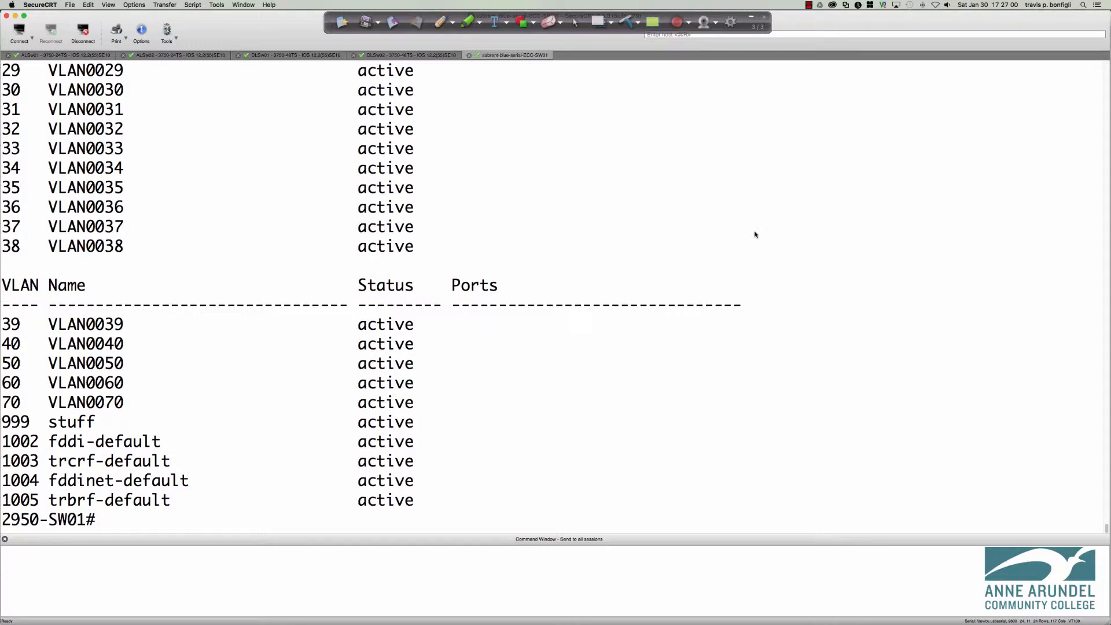
pyautogui.scroll(3)
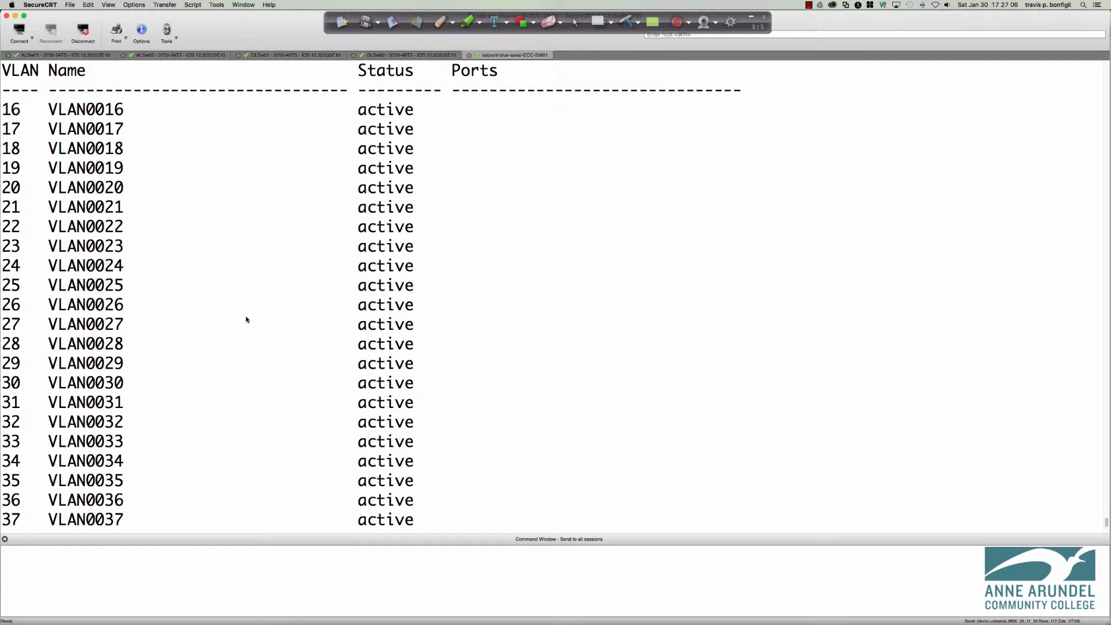
pyautogui.moveTo(168, 297)
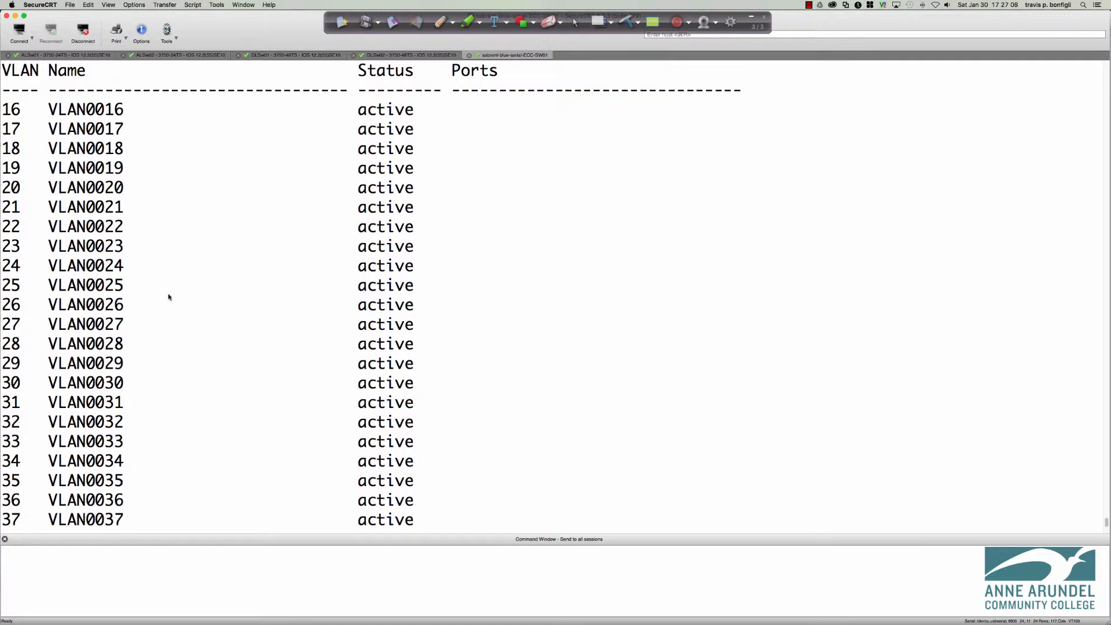
pyautogui.moveTo(23, 284)
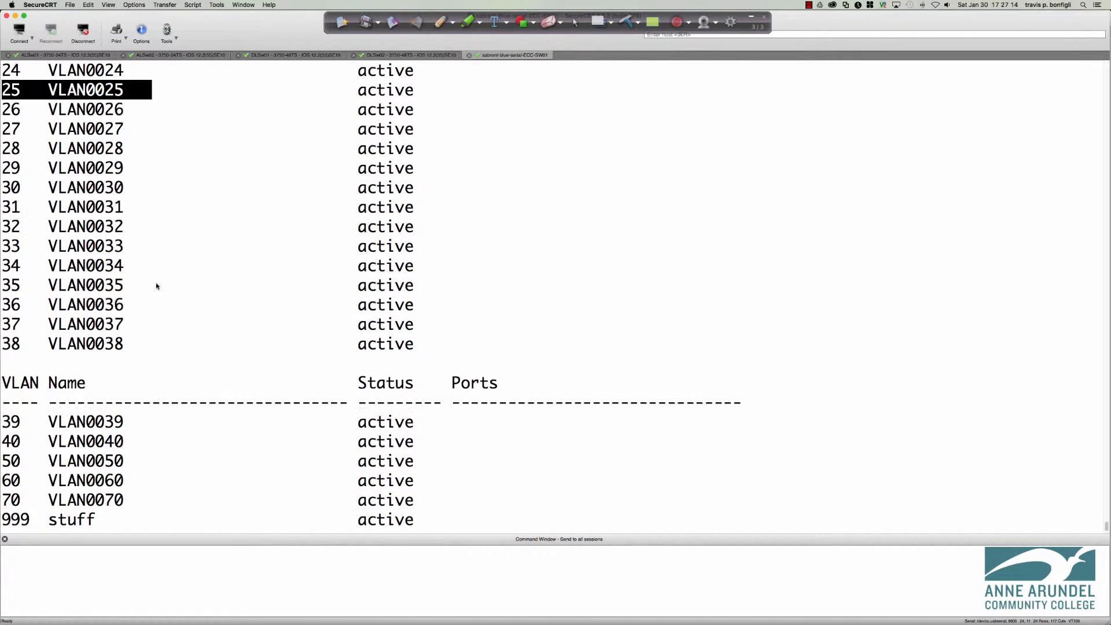
pyautogui.scroll(3)
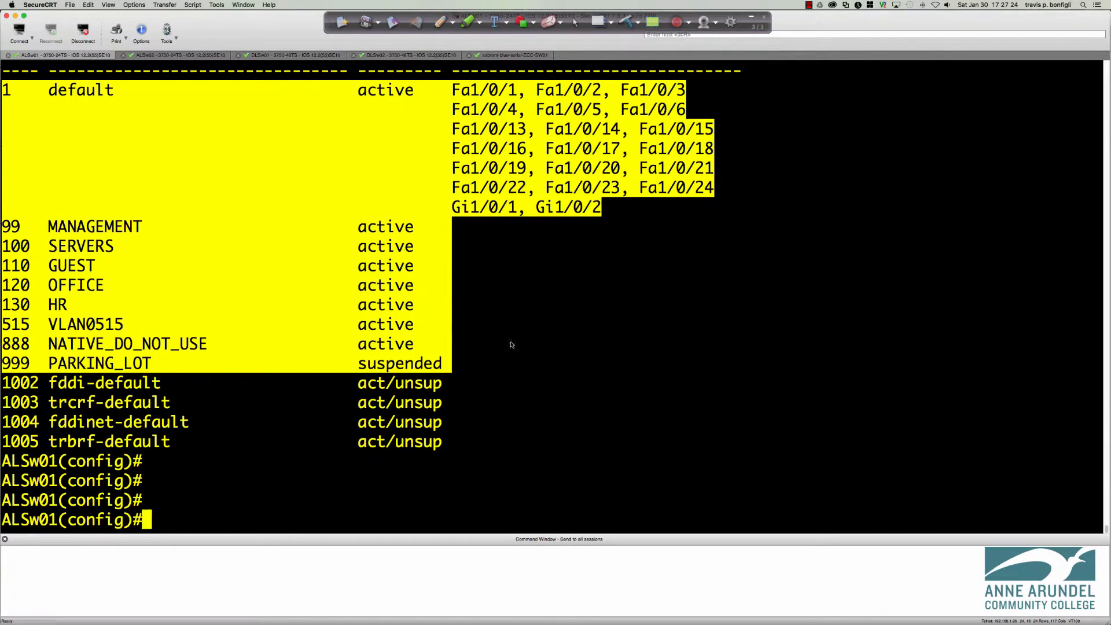
pyautogui.moveTo(274, 168)
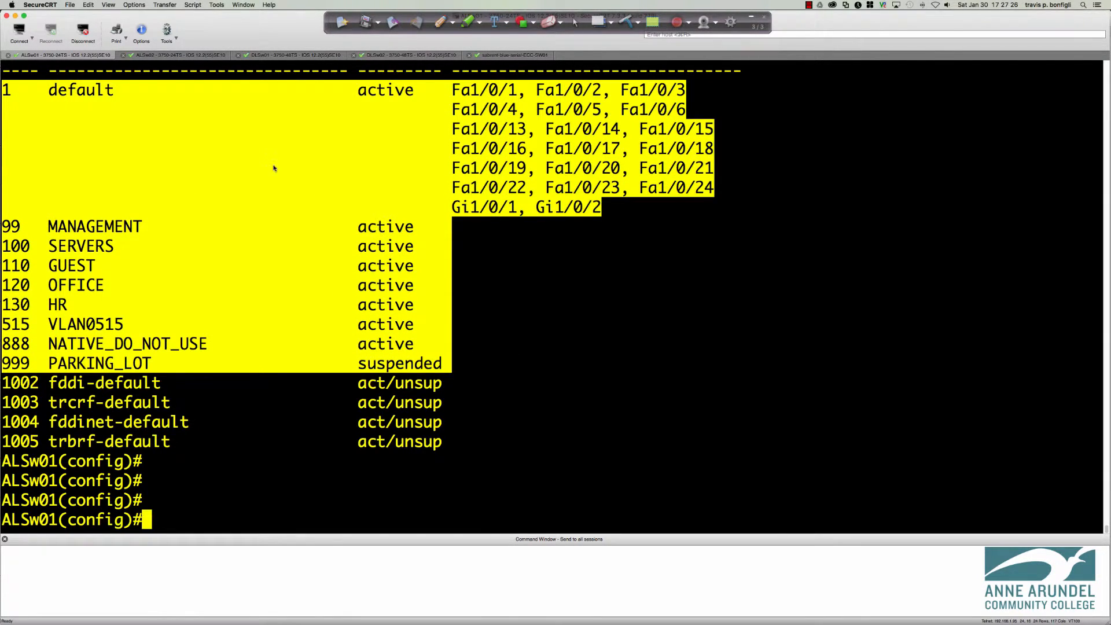
pyautogui.moveTo(373, 60)
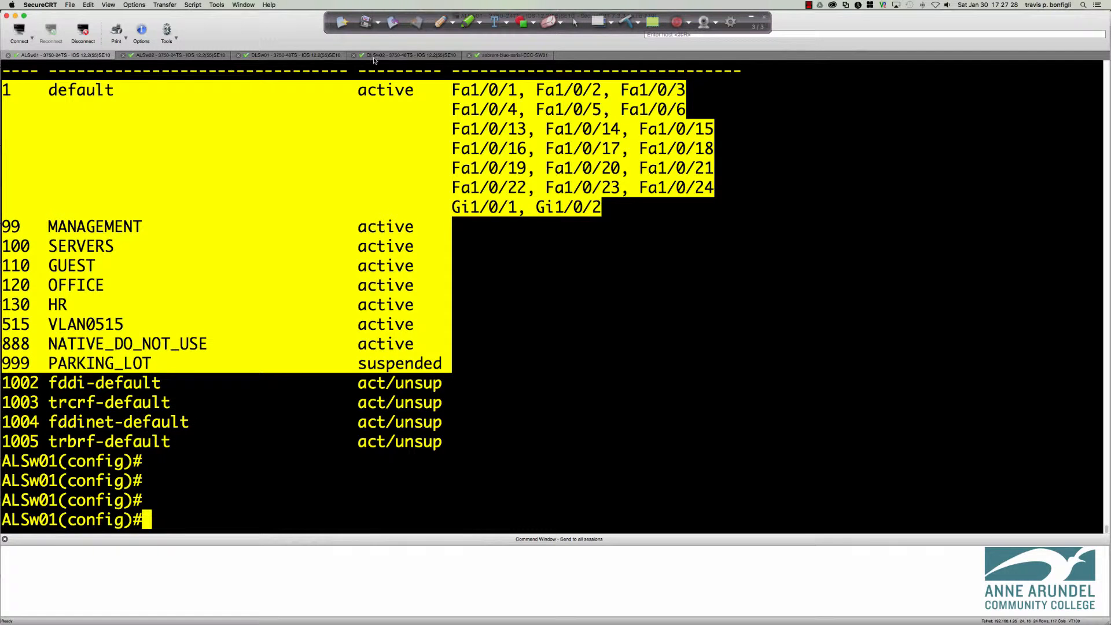
pyautogui.click(508, 55)
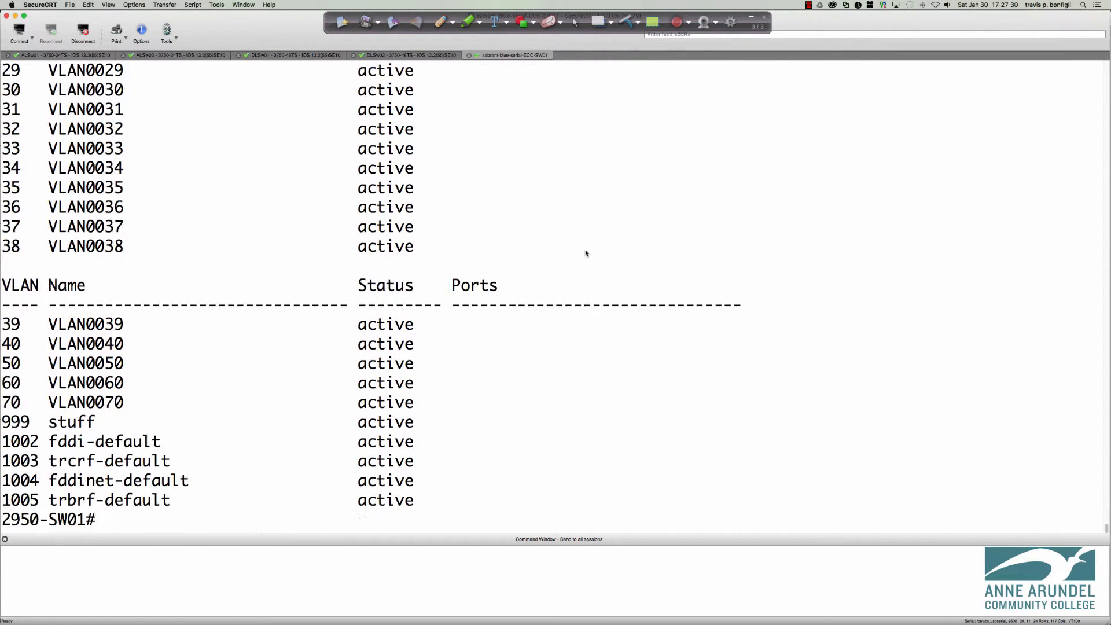
# Show Fa0/1 switchport details, highlighting dynamic desirable mode and operational mode down.
pyautogui.write('sh')
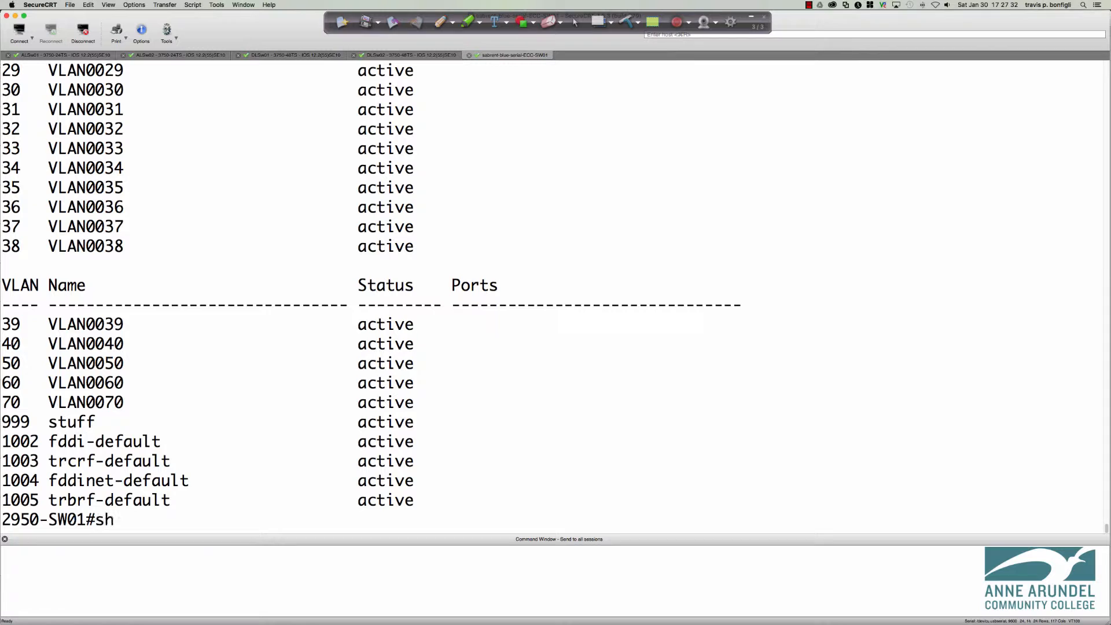
pyautogui.write('int fa0')
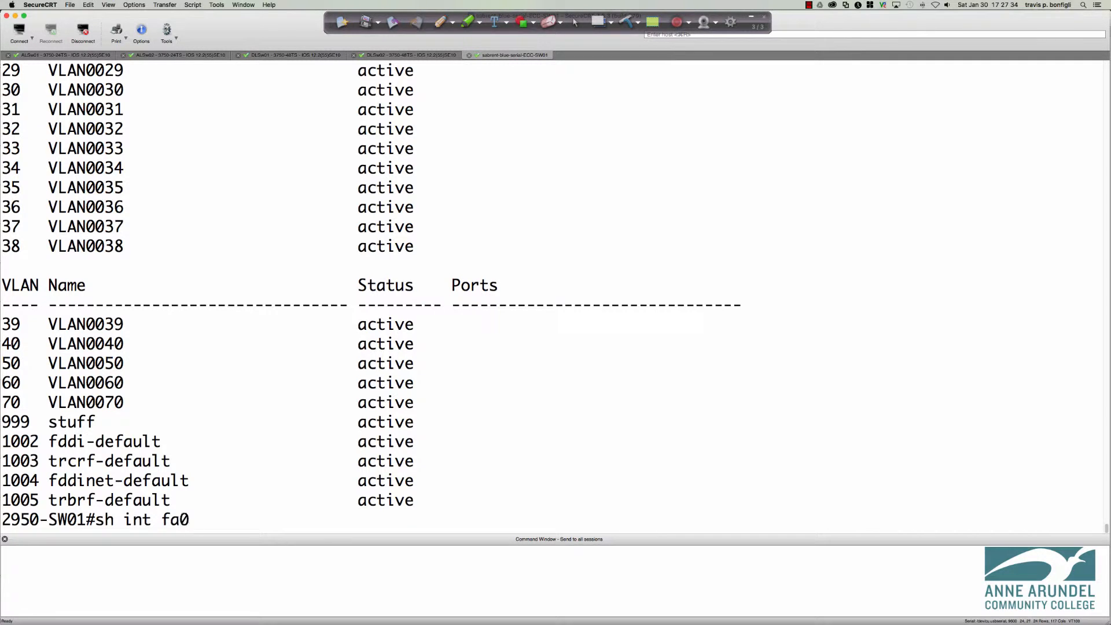
pyautogui.press('Return')
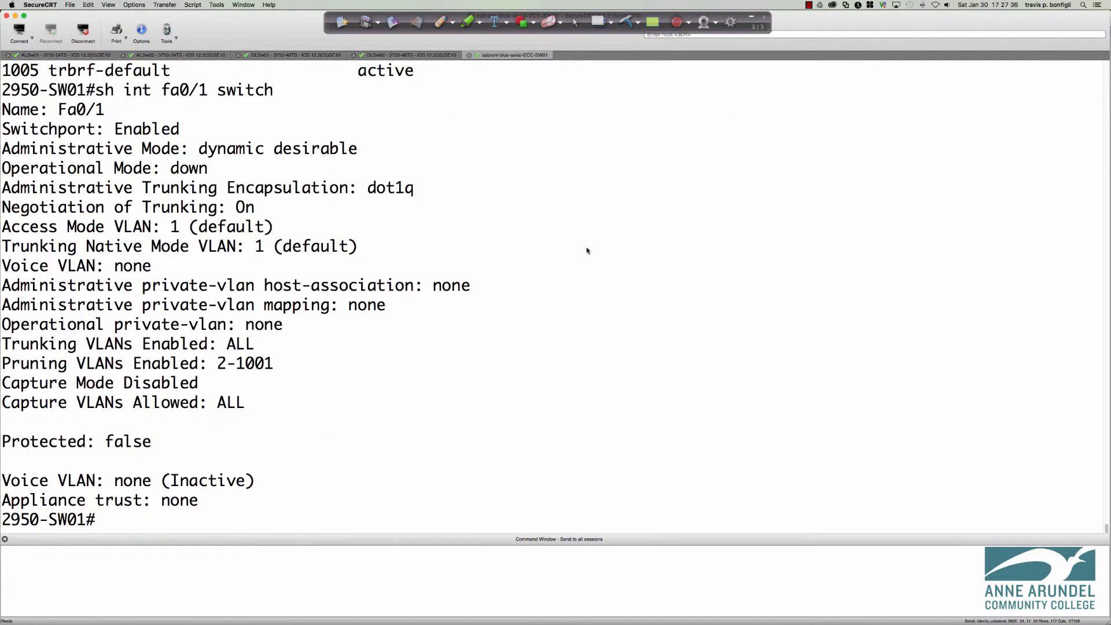
pyautogui.doubleClick(281, 148)
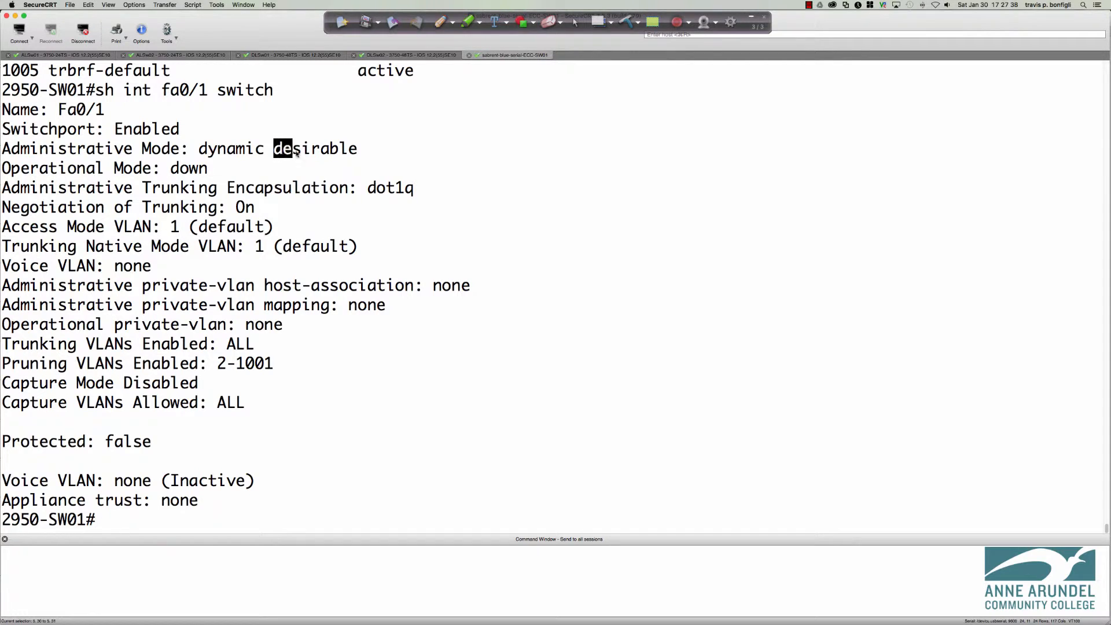
pyautogui.doubleClick(313, 148)
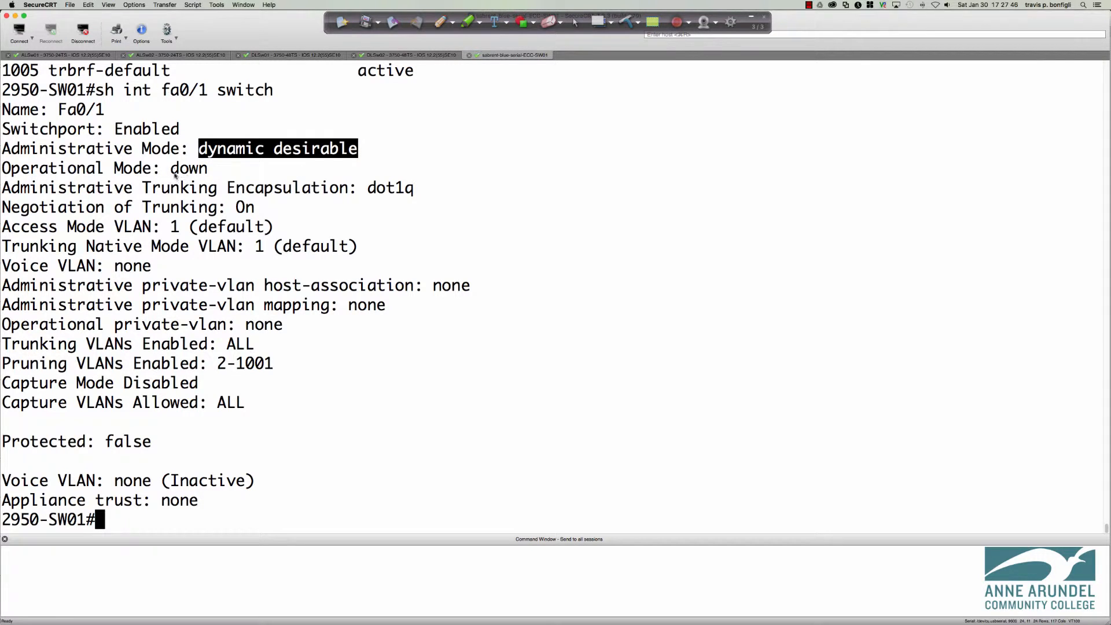
pyautogui.doubleClick(188, 167)
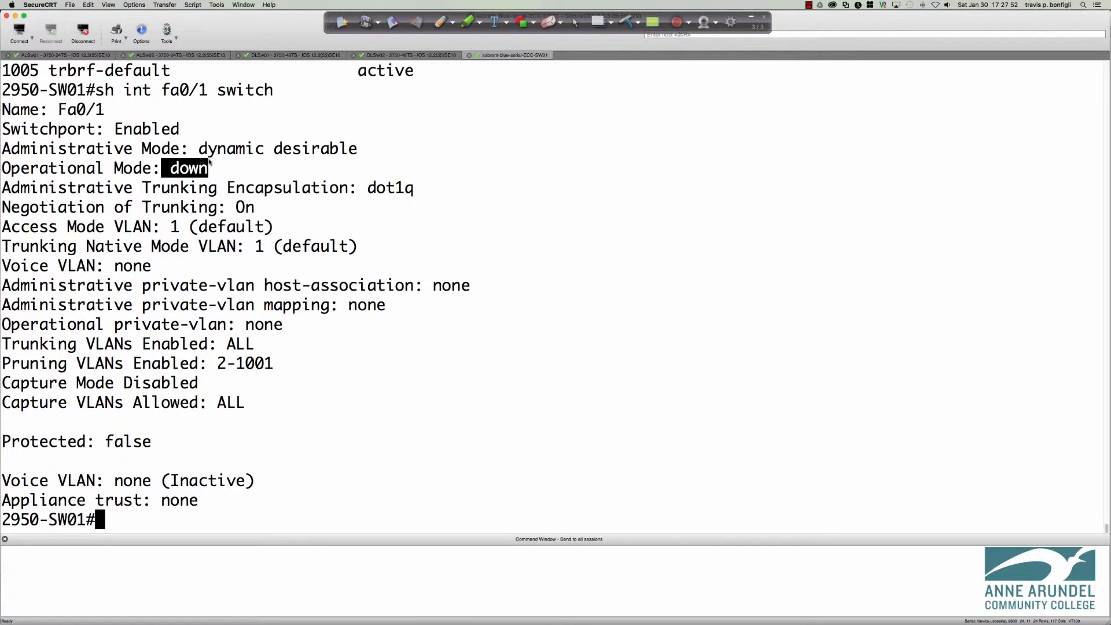
pyautogui.doubleClick(277, 149)
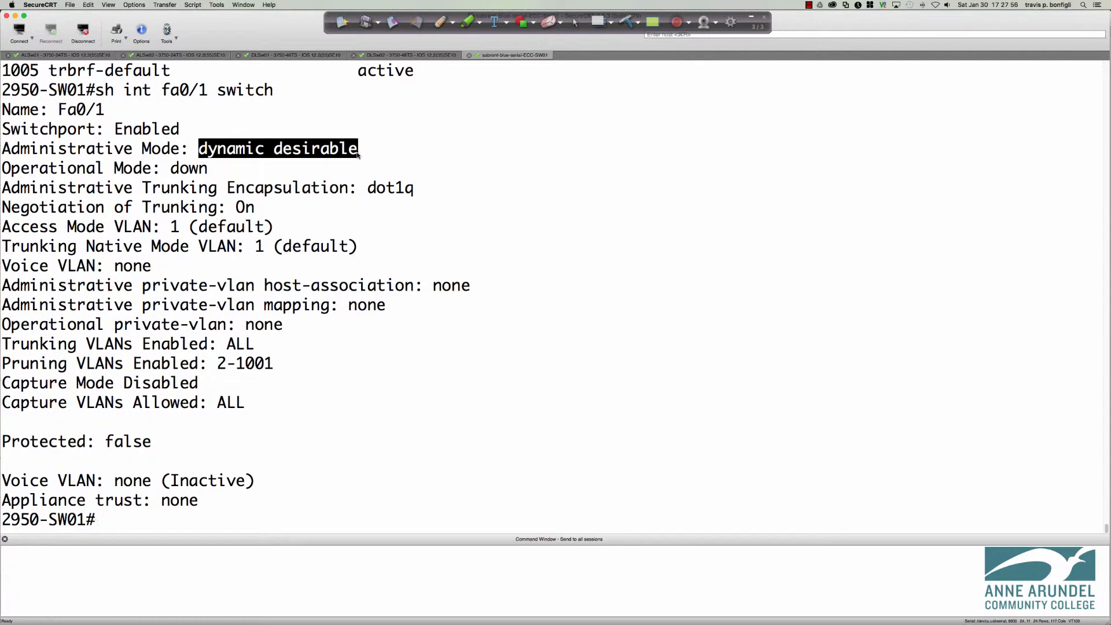
pyautogui.write('conf t')
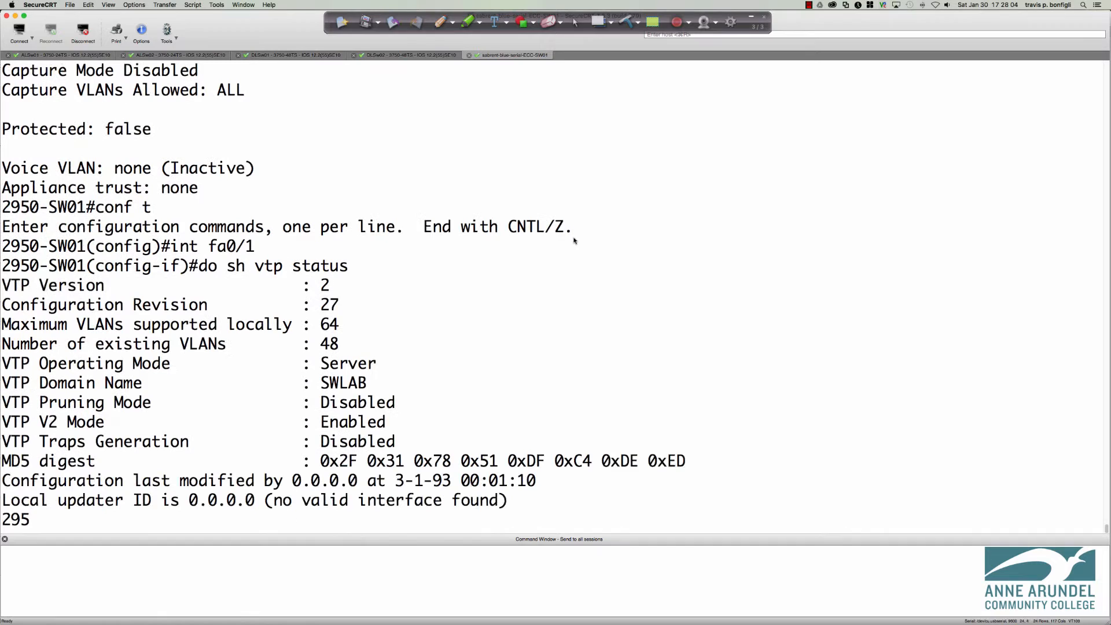
# Check the 2950's VTP password and version, then enable Fa0/1 with no shut.
pyautogui.write('do sh vtp pass')
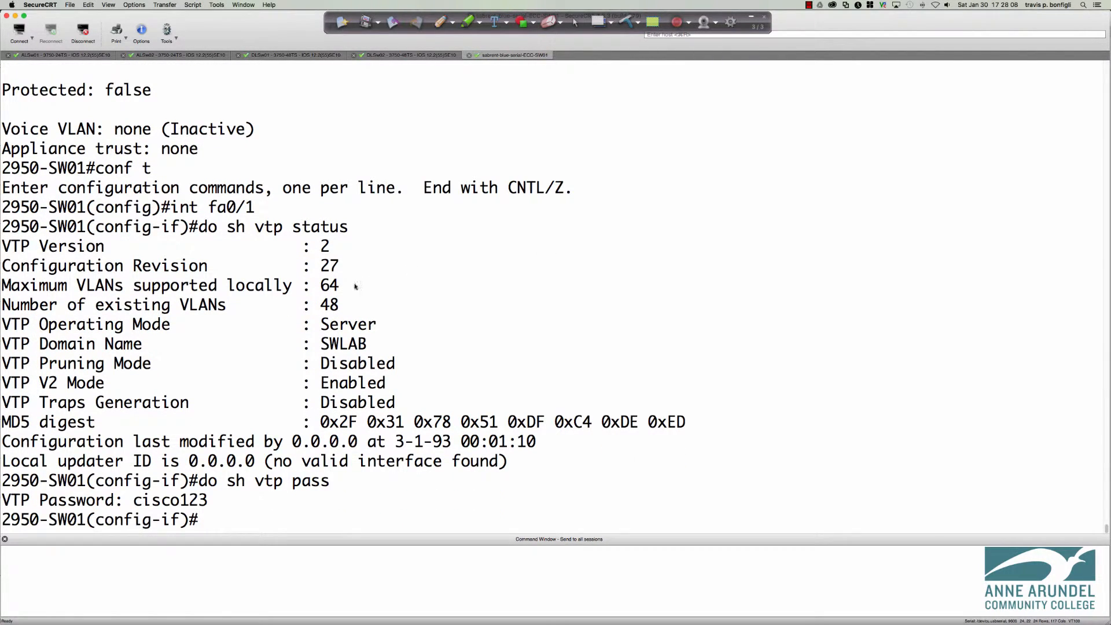
pyautogui.moveTo(360, 287)
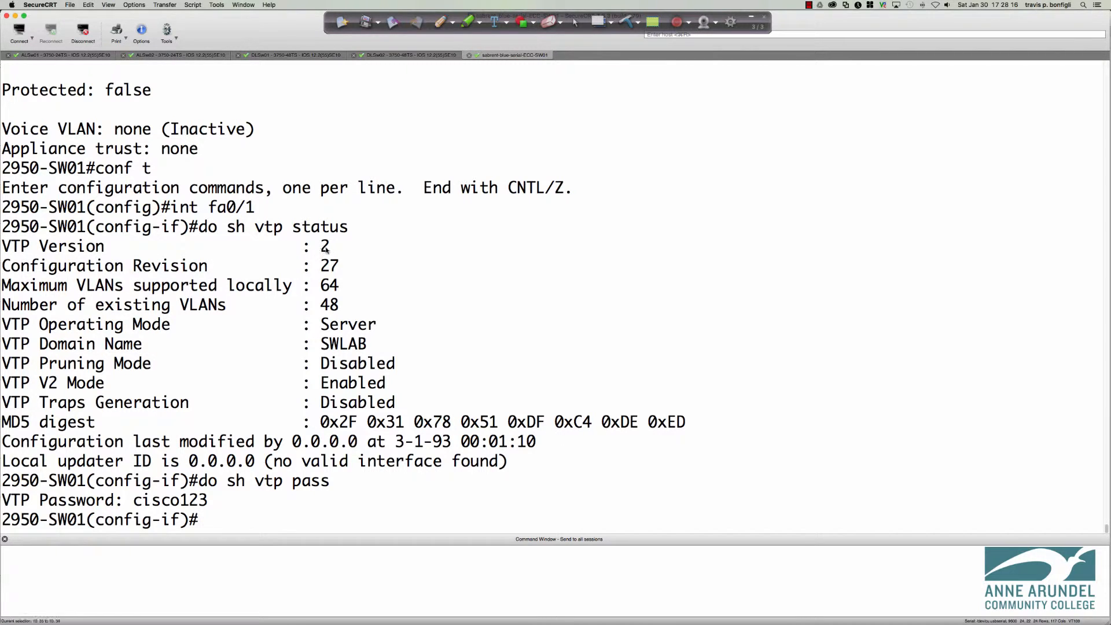
pyautogui.doubleClick(325, 246)
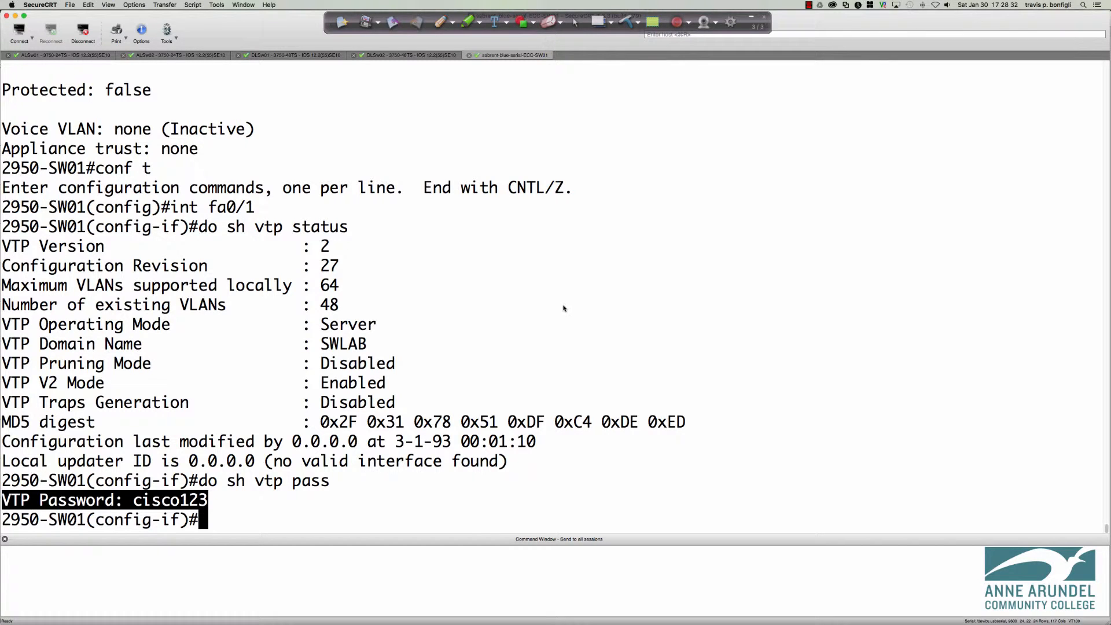
pyautogui.write('no shut')
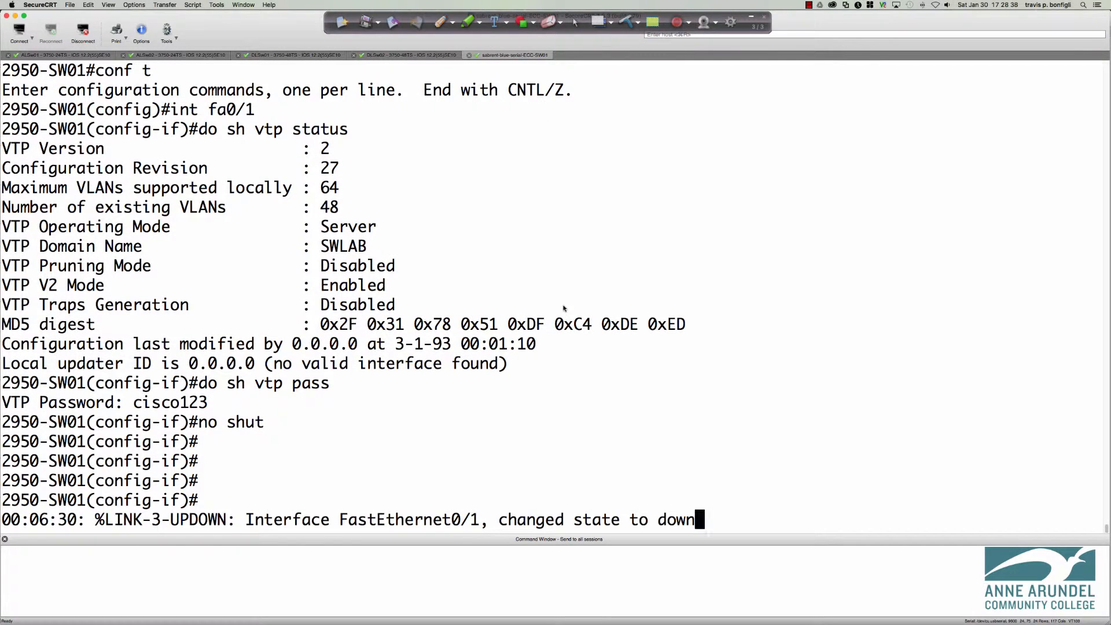
pyautogui.moveTo(777, 395)
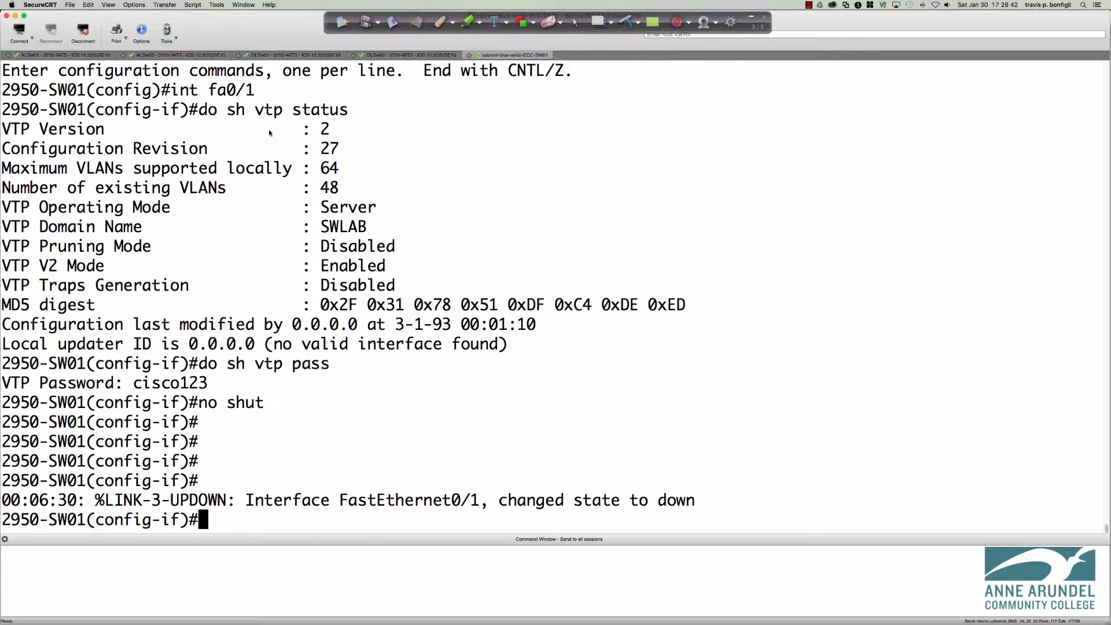
pyautogui.click(57, 55)
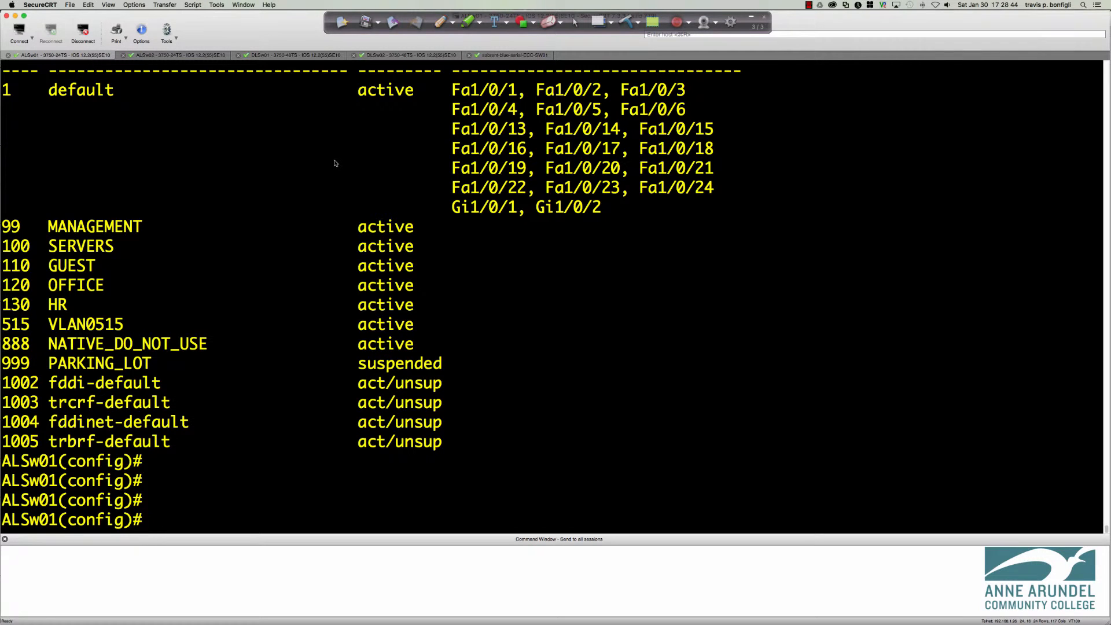
# List ALSw01's interface summary with do sh ip int br.
pyautogui.write('do sh run int fa1/0/0')
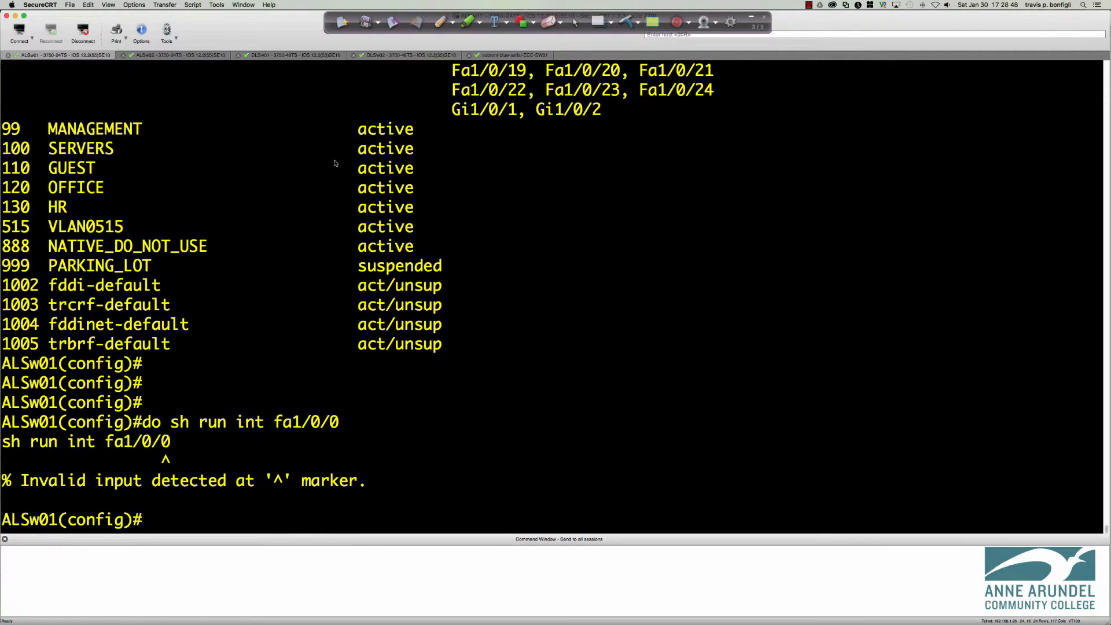
pyautogui.write('sh s')
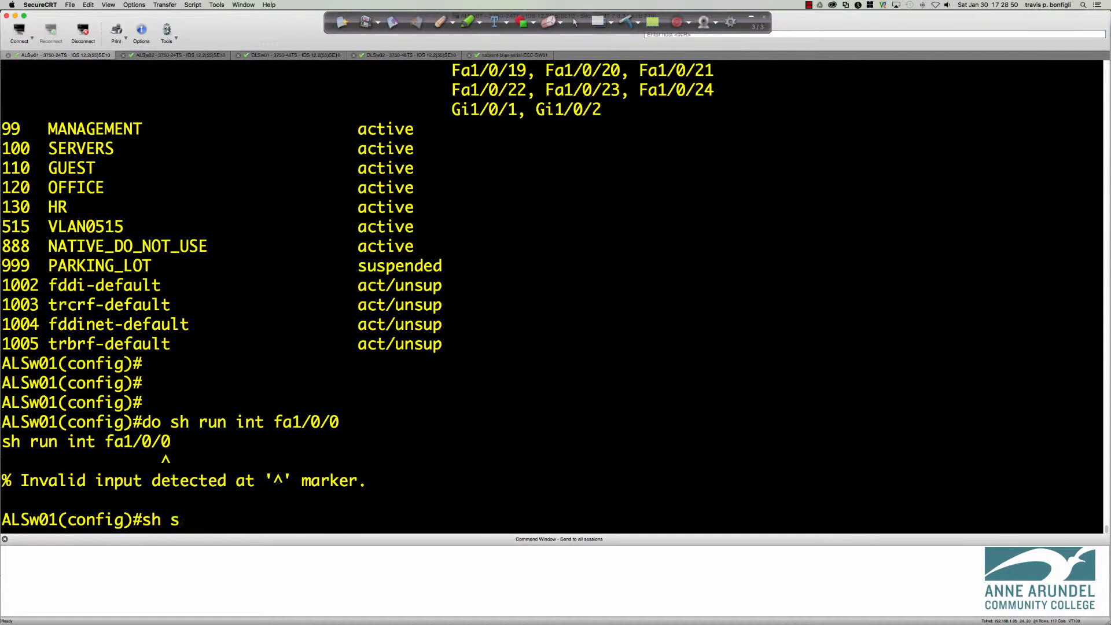
pyautogui.write('do sh ip int br')
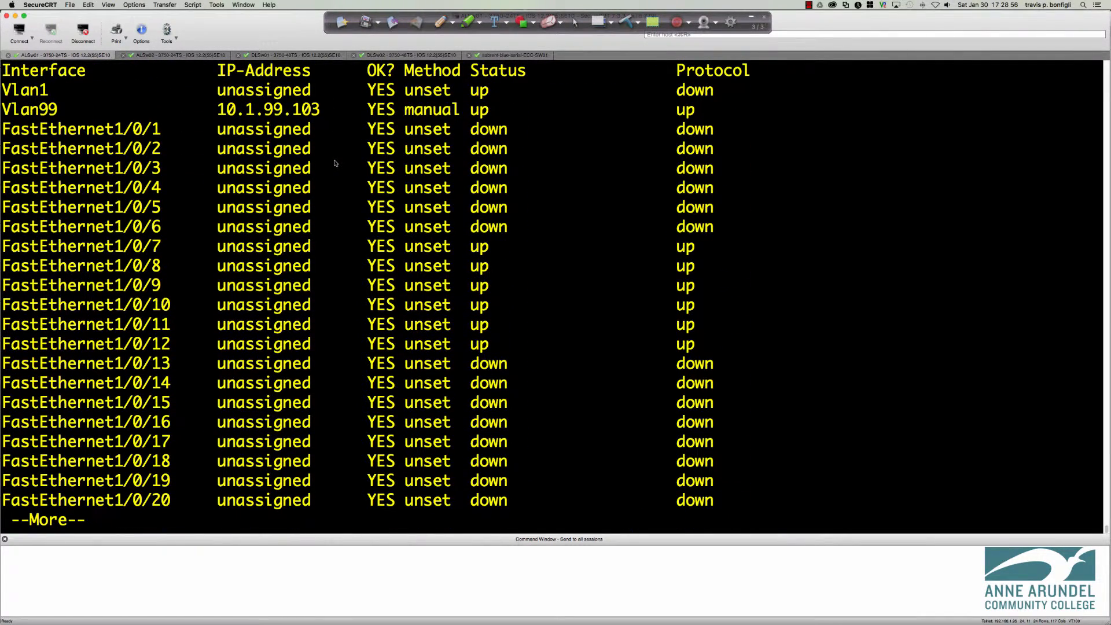
pyautogui.press('space')
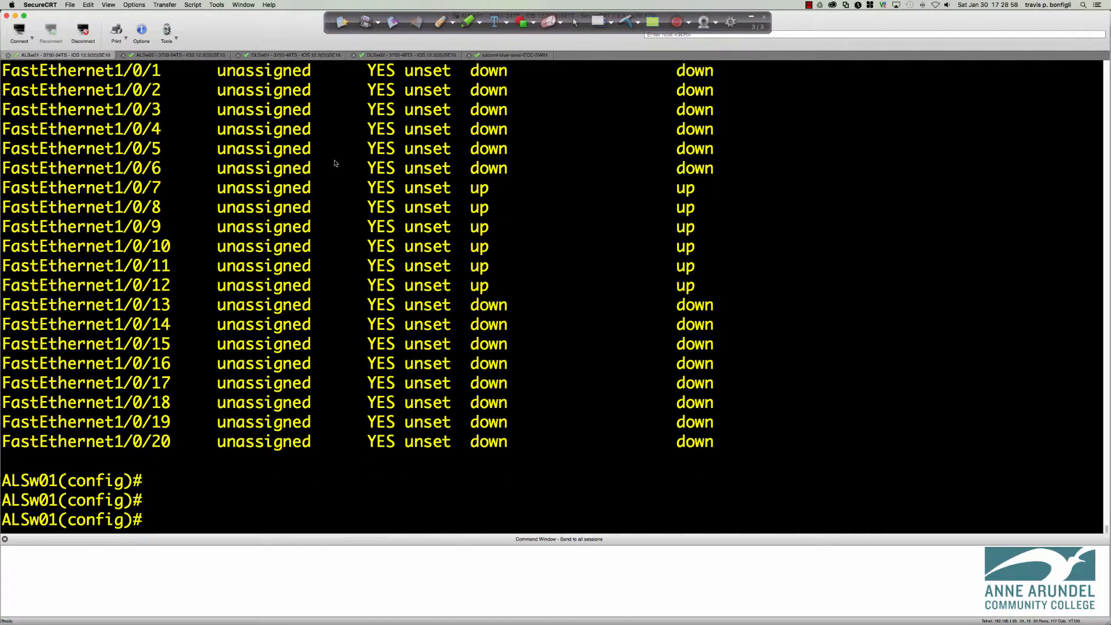
# Show Fa1/0/1's running config and switchport details: dynamic auto, operational mode down.
pyautogui.write('sh int')
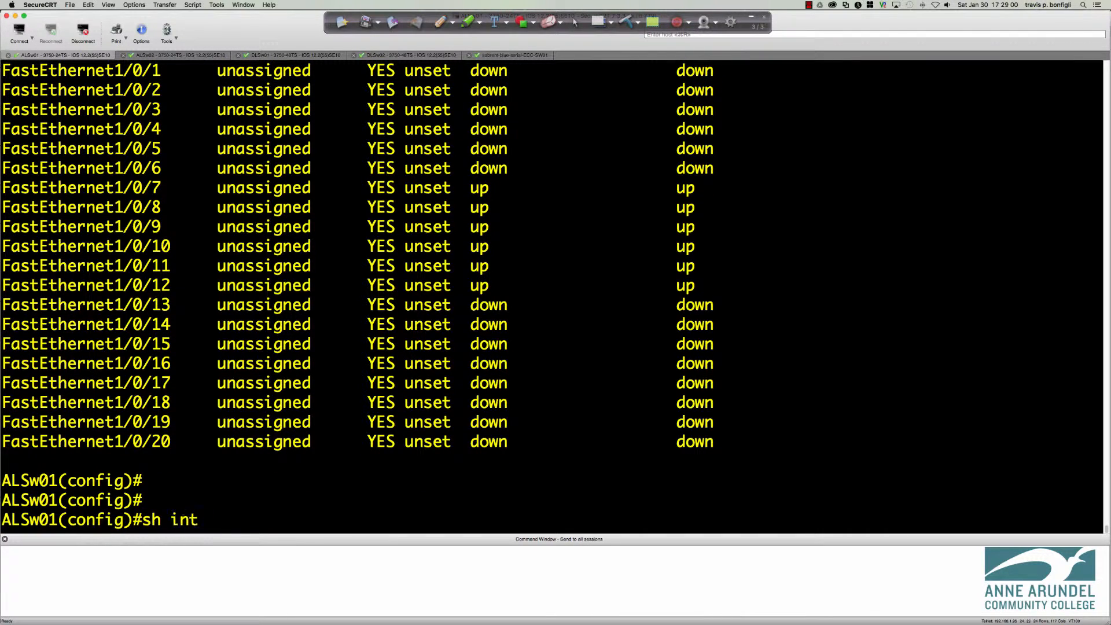
pyautogui.write('fa1/0/0')
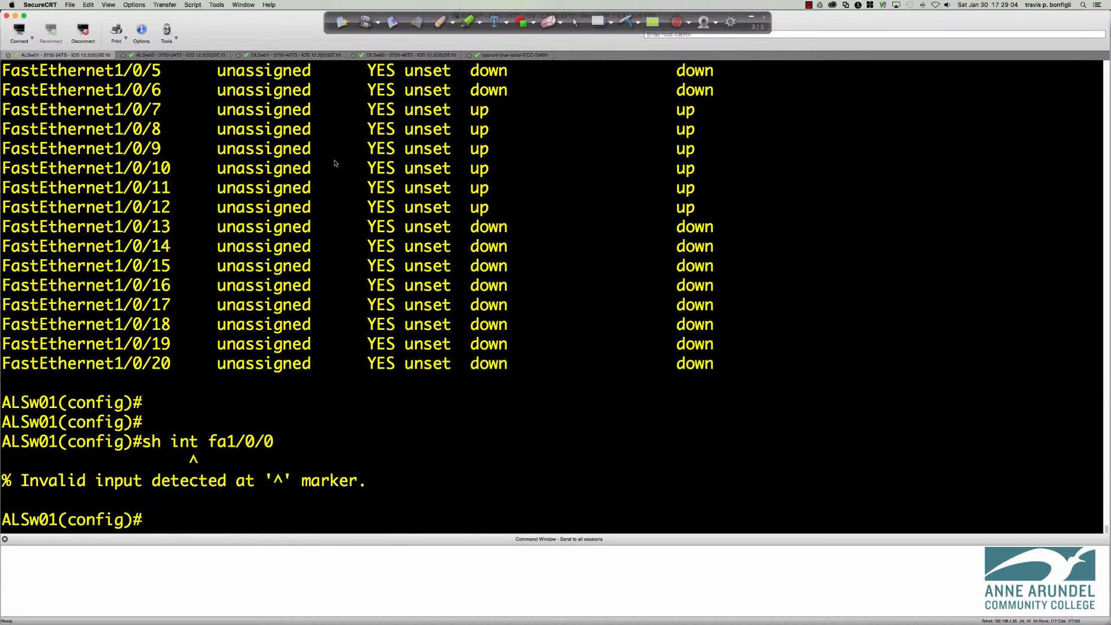
pyautogui.write('do sh run')
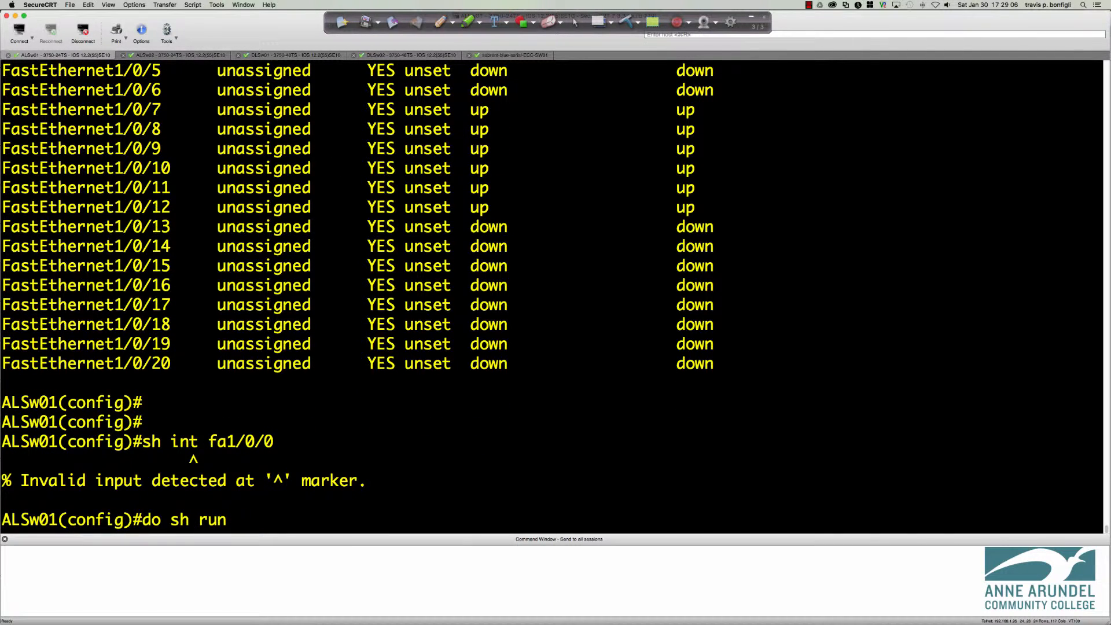
pyautogui.press('Return')
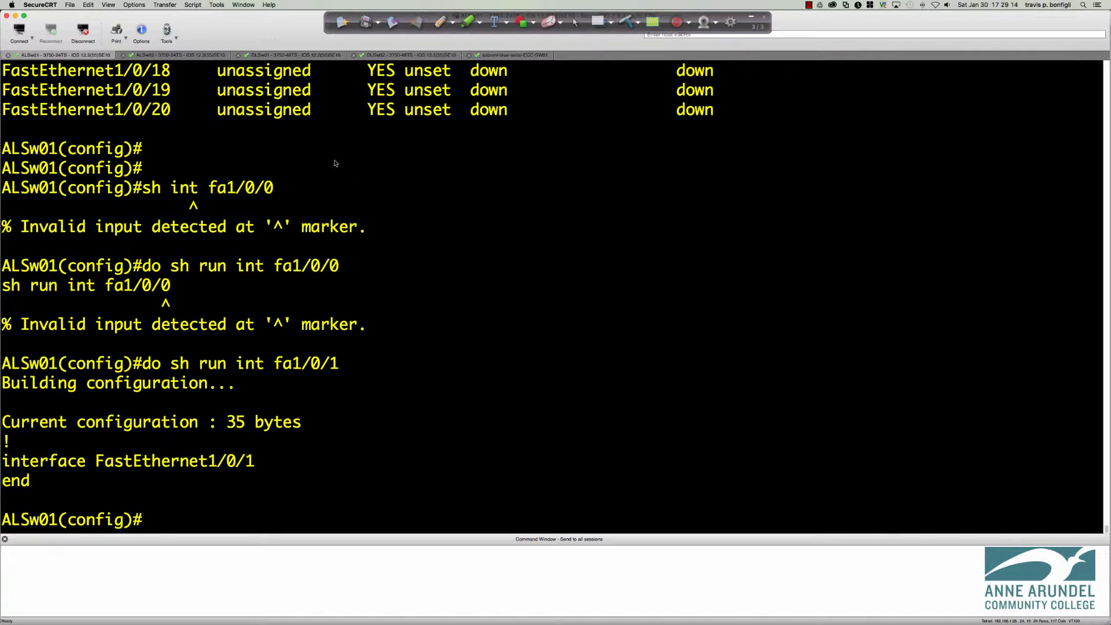
pyautogui.write('do sh inter')
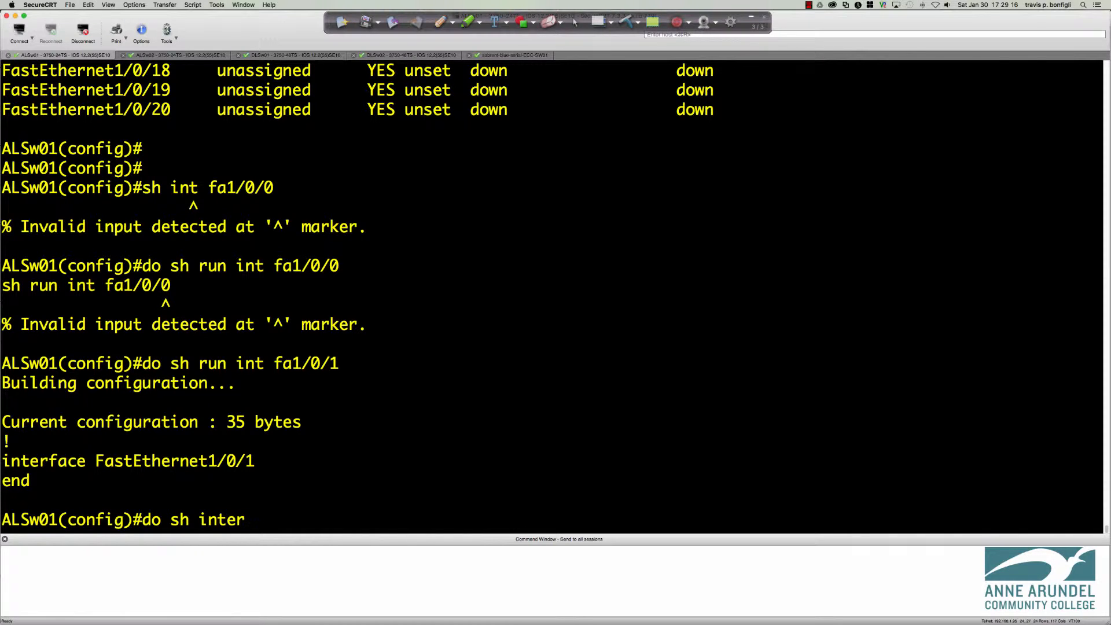
pyautogui.write('fa1/0/1')
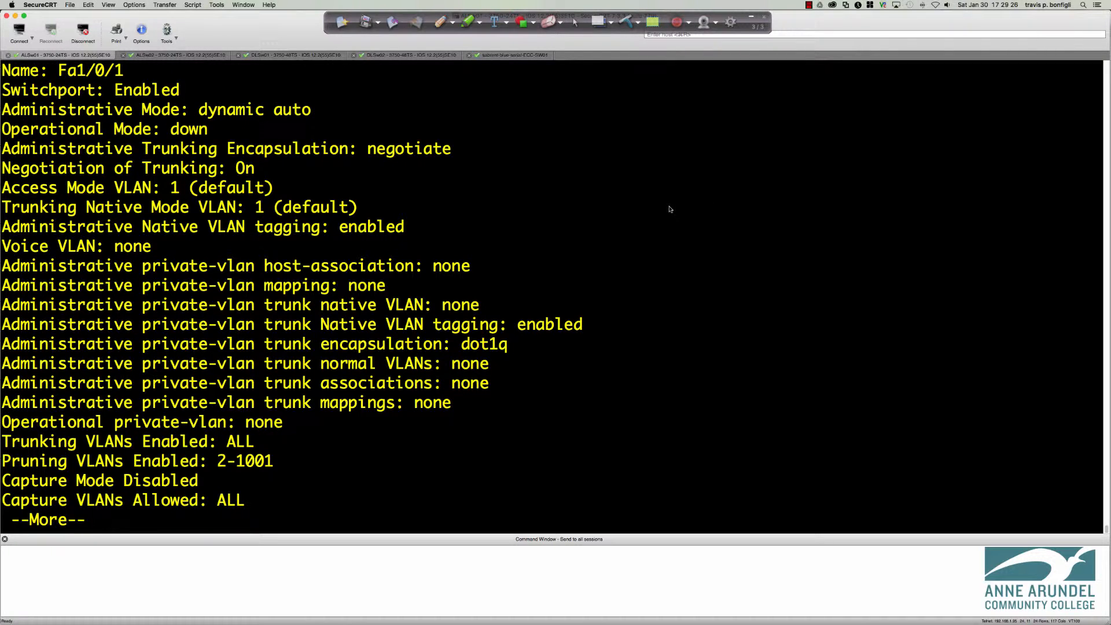
pyautogui.moveTo(719, 190)
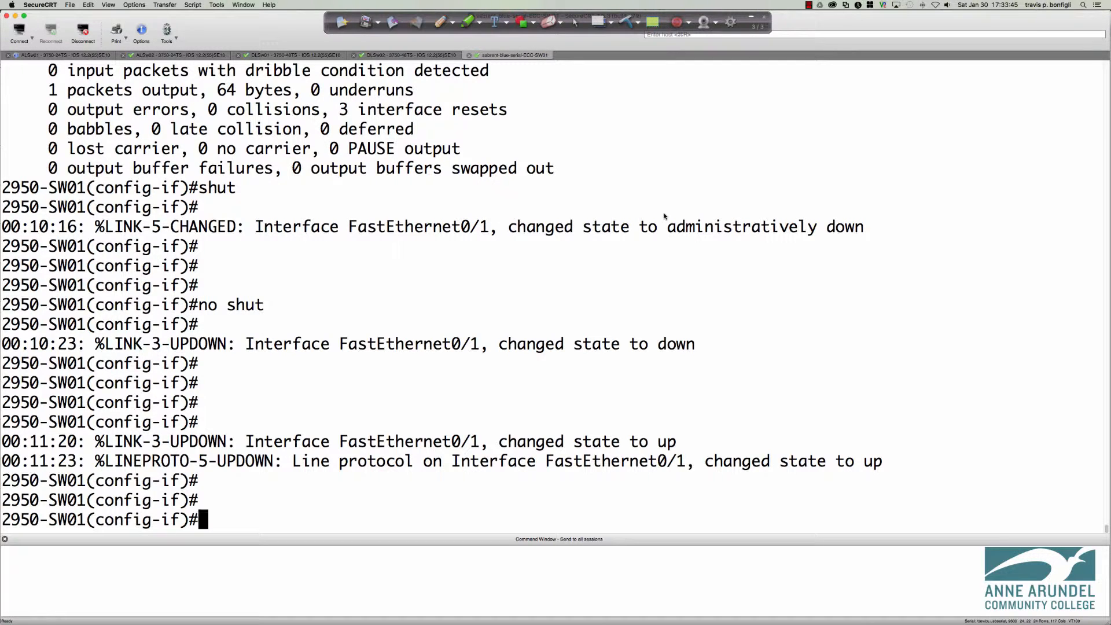
# Confirm the 2950's Fa0/1 is trunking 802.1q in desirable mode with do sh int trunk.
pyautogui.write('do sh int trunk')
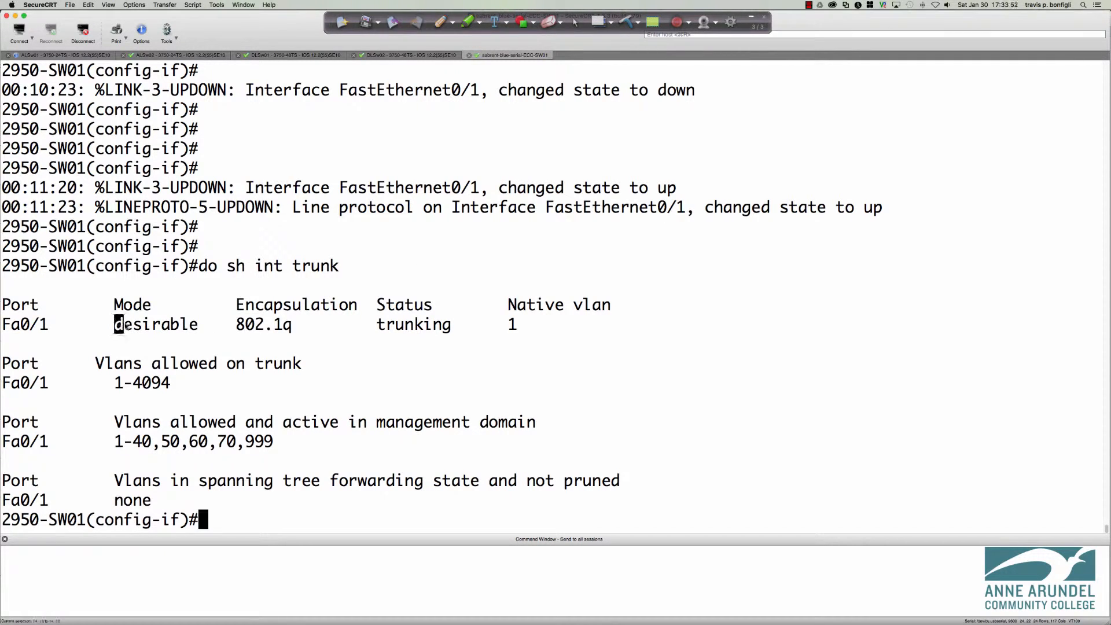
pyautogui.doubleClick(155, 324)
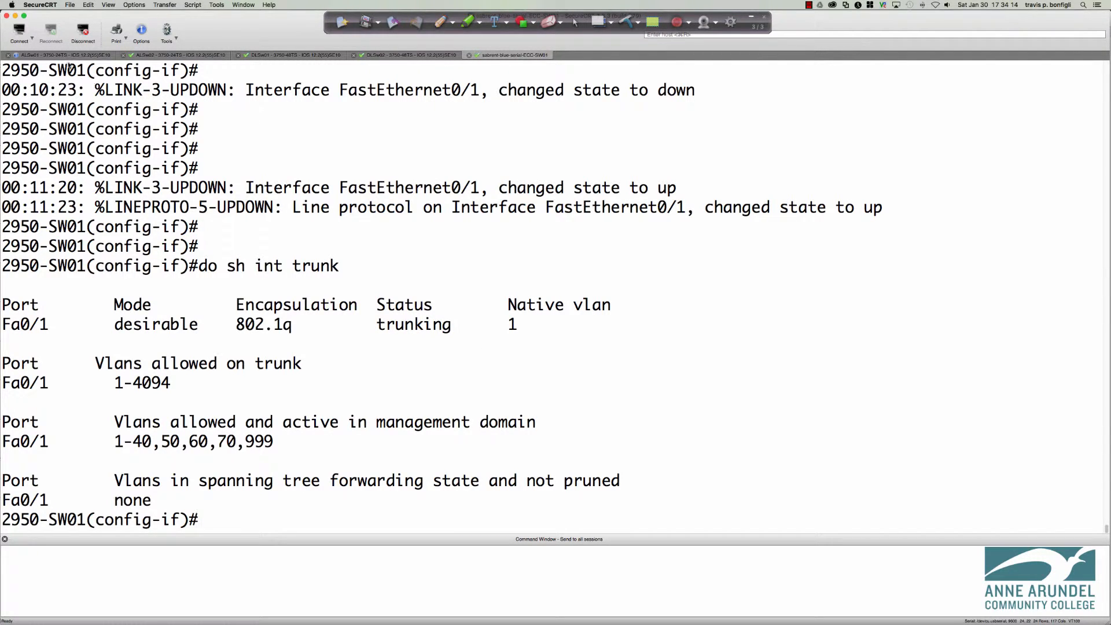
pyautogui.click(35, 56)
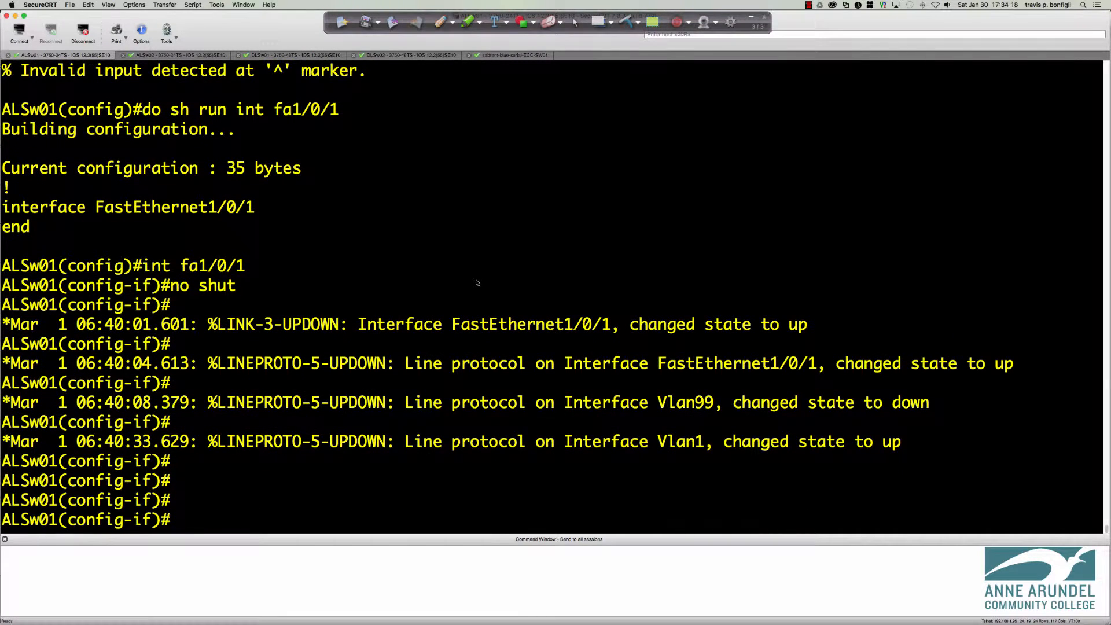
# List ALSw01's VLANs with do sh vlan brief, scrolling to VLANs 50–70, 999 and defaults.
pyautogui.write('do sh vlan b')
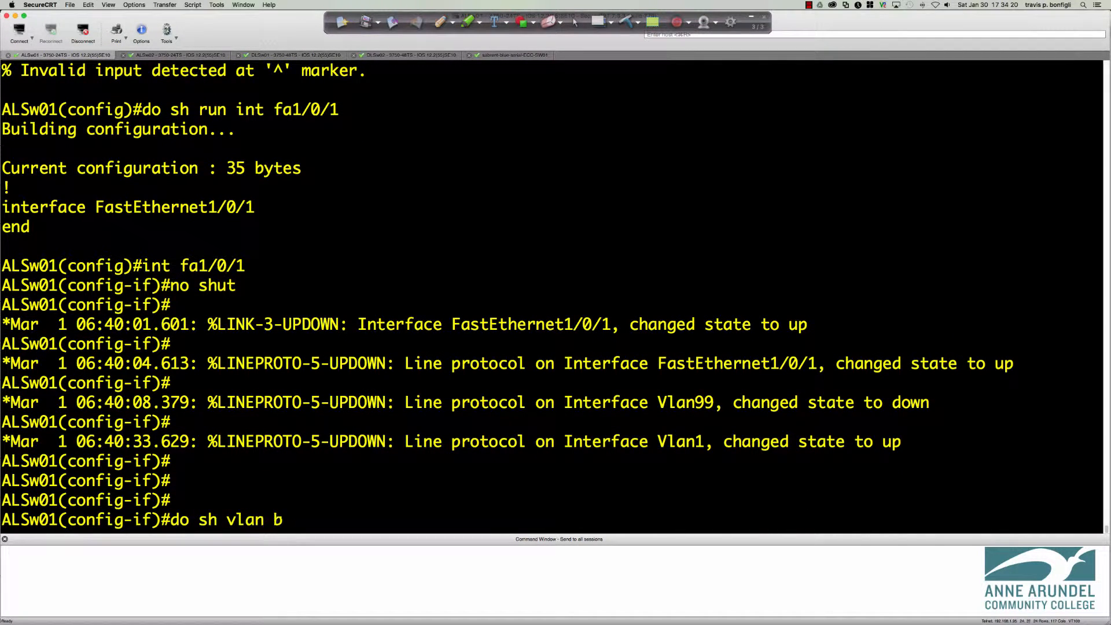
pyautogui.press('Return')
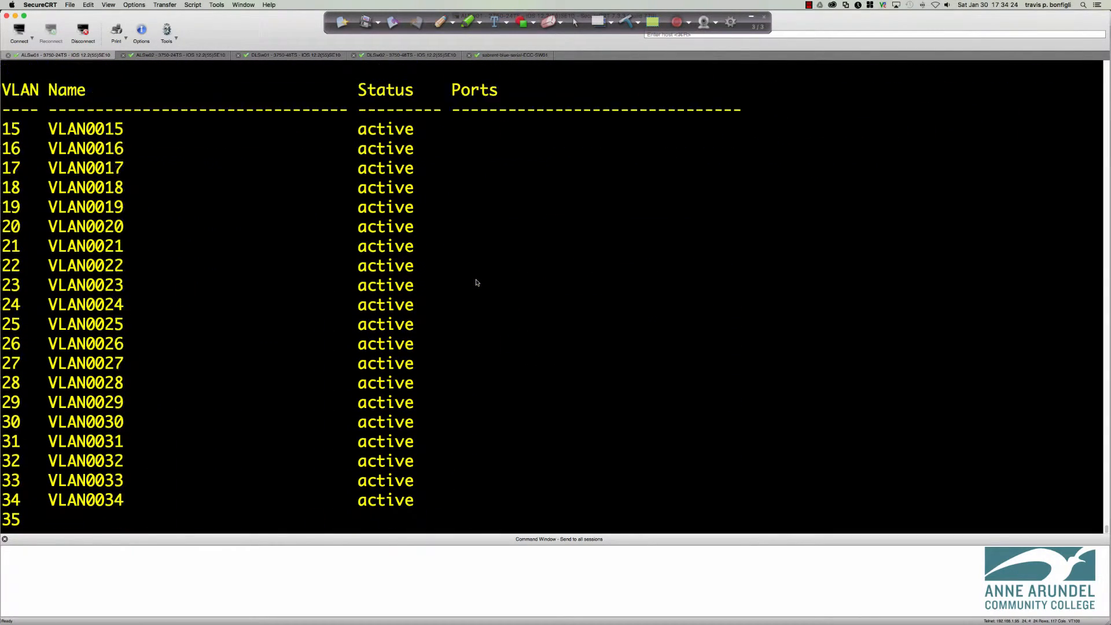
pyautogui.scroll(-3)
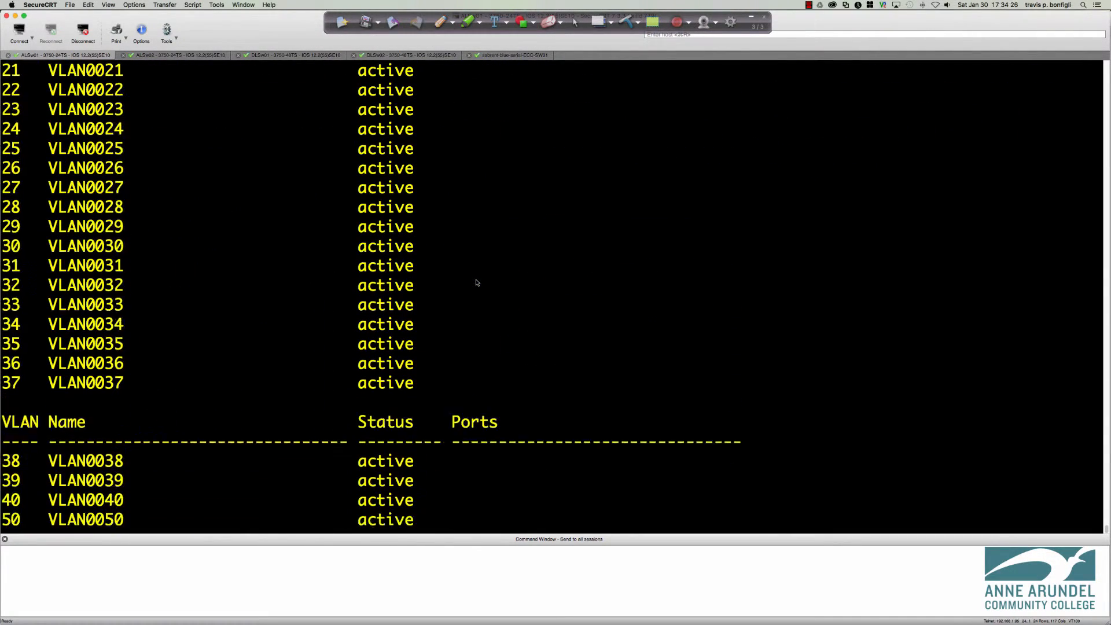
pyautogui.scroll(-3)
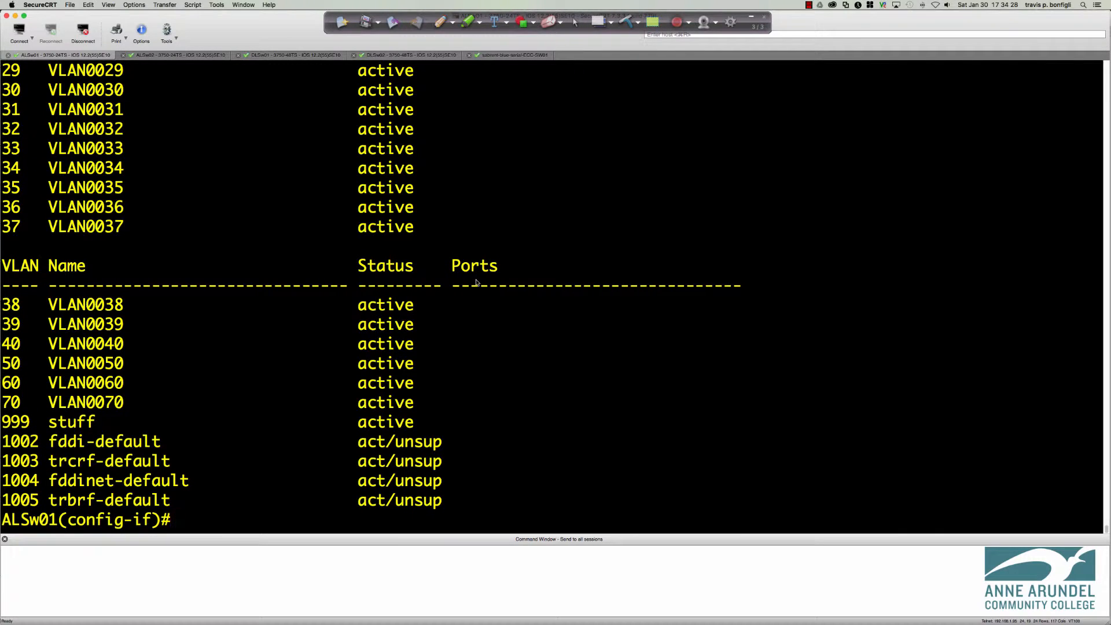
pyautogui.scroll(3)
pyautogui.write('do sh vtp s')
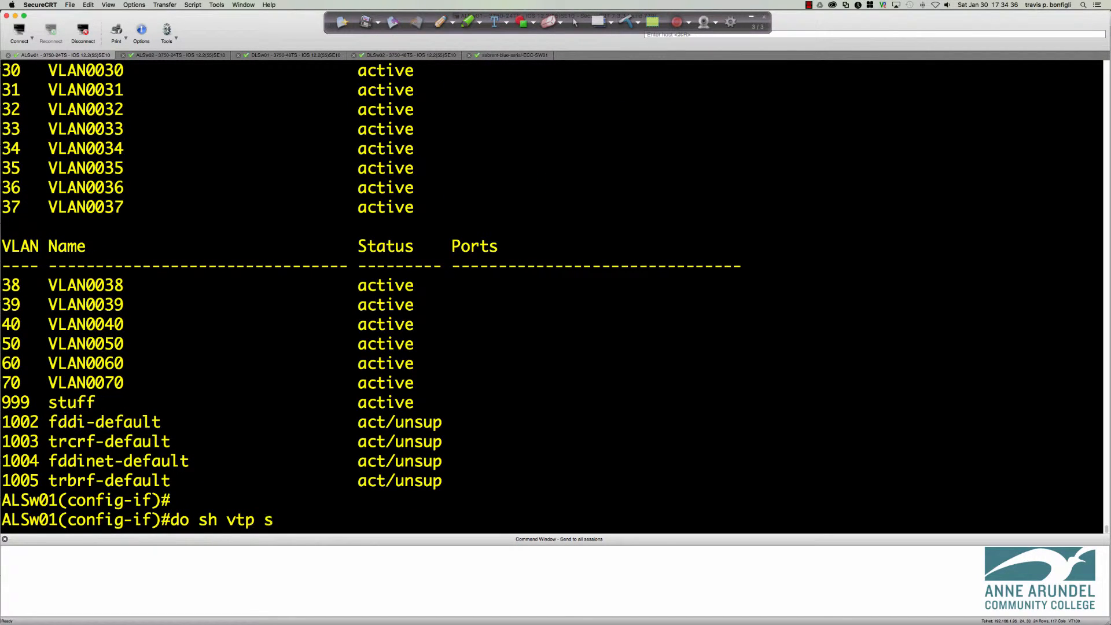
# Show ALSw01's VTP status: client mode, domain SWLAB, 48 VLANs, revision 27.
pyautogui.press('Return')
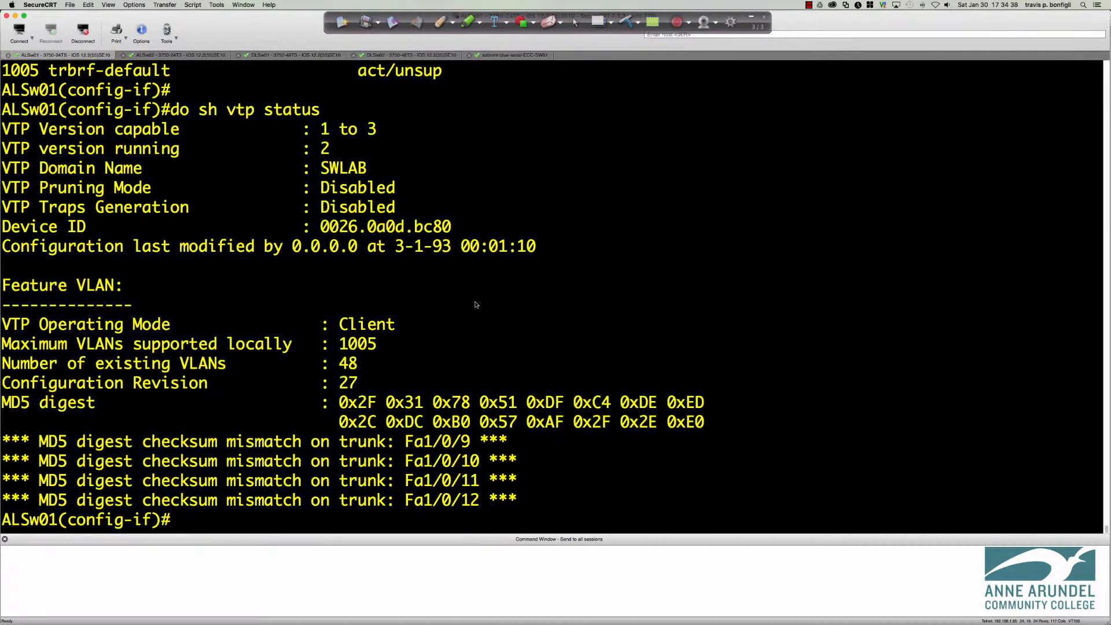
pyautogui.moveTo(417, 259)
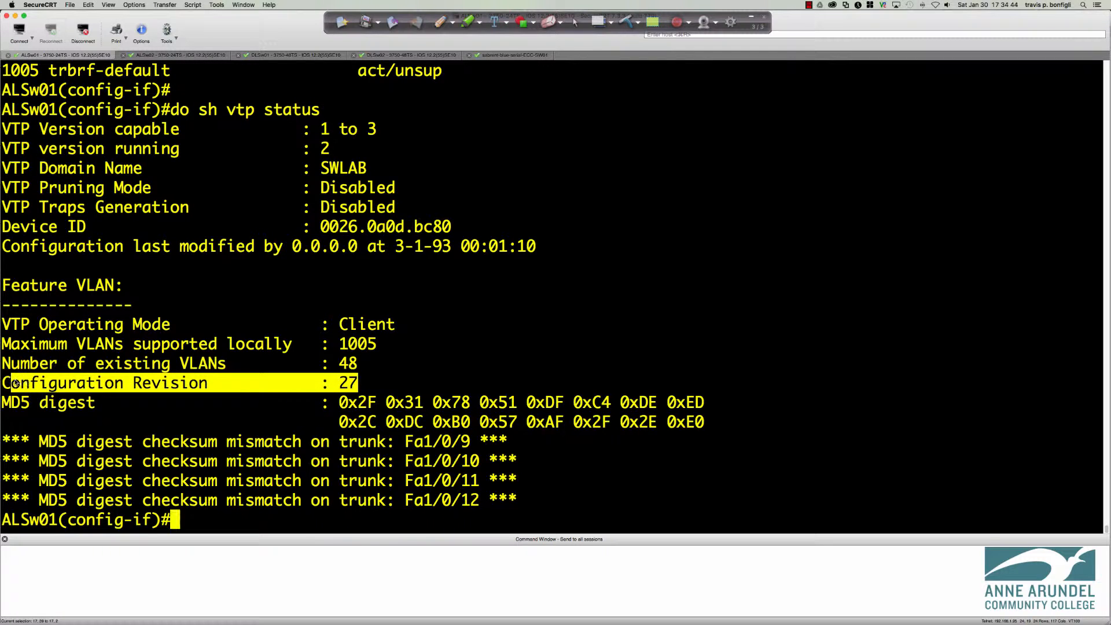
pyautogui.moveTo(608, 372)
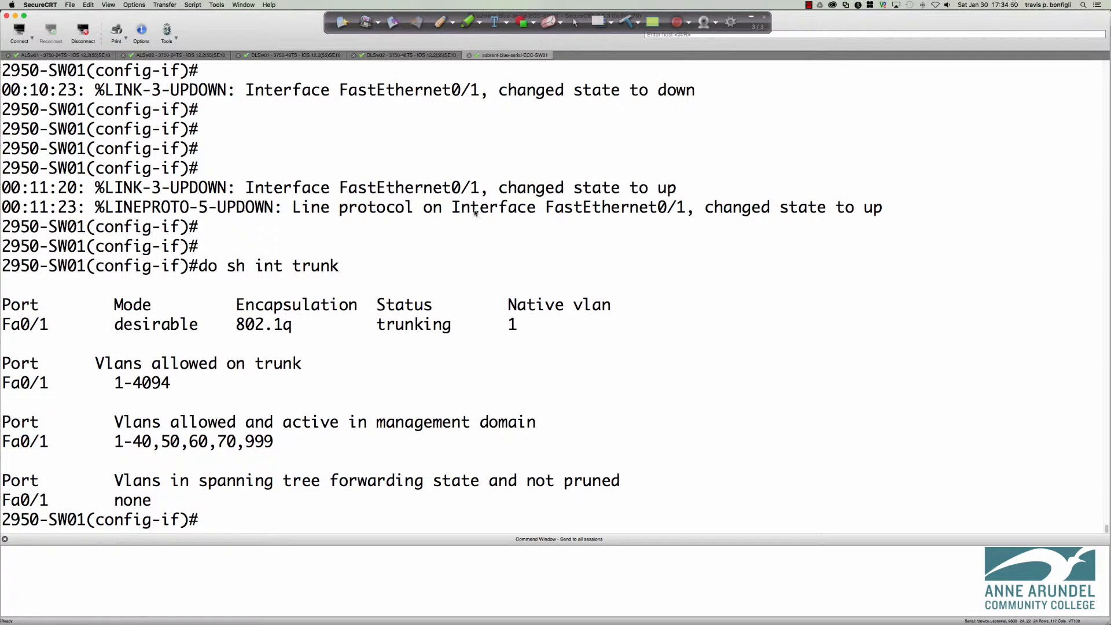
pyautogui.moveTo(257, 107)
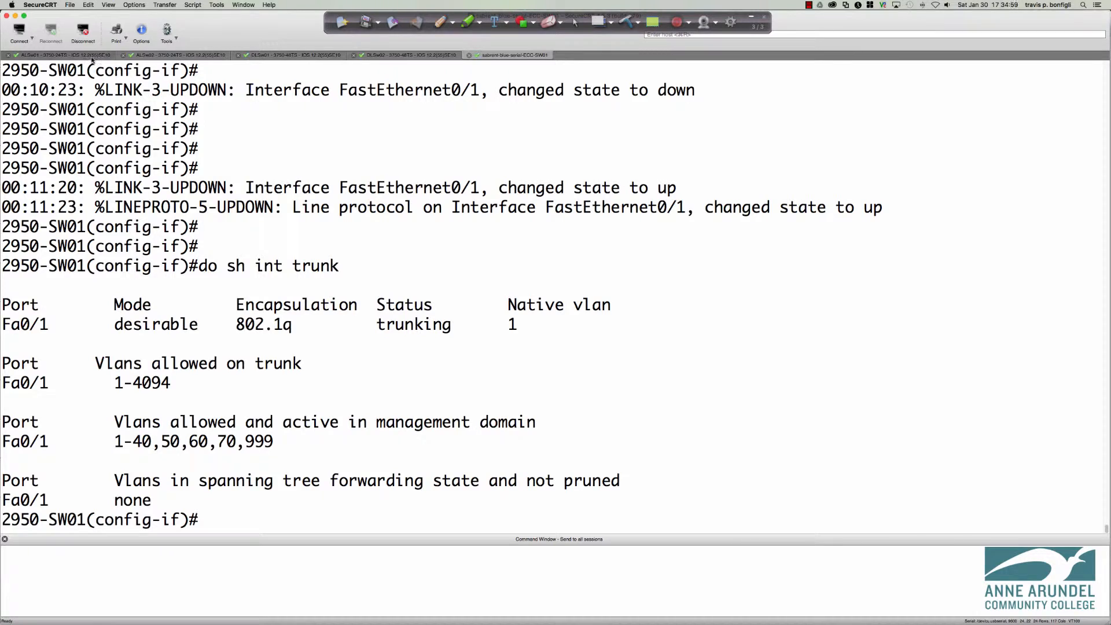
pyautogui.click(64, 56)
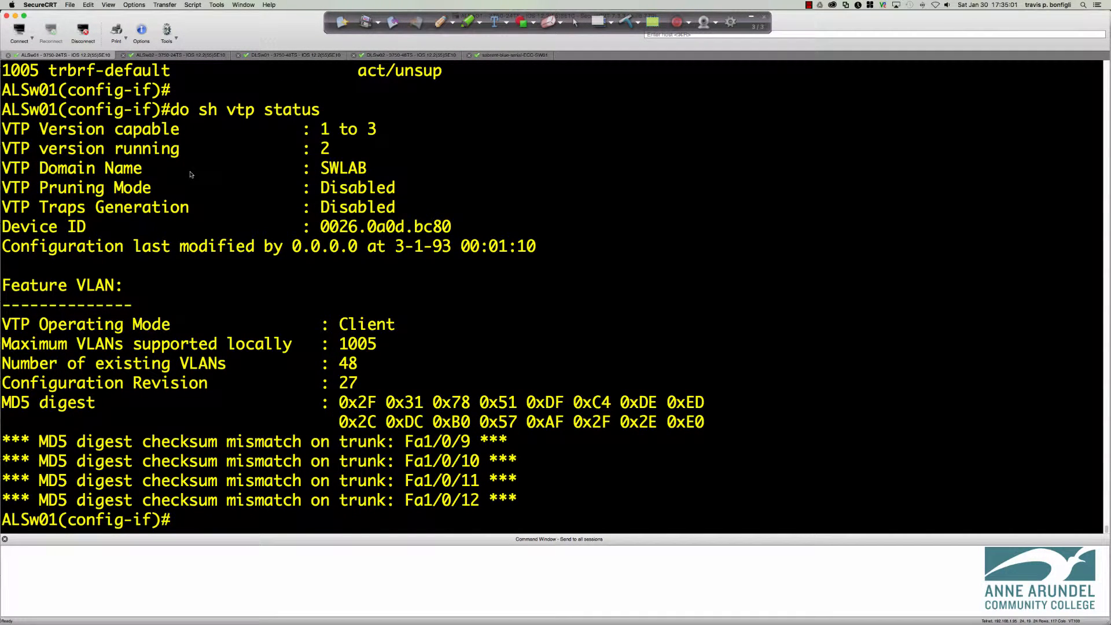
pyautogui.write('do sh vlan bri')
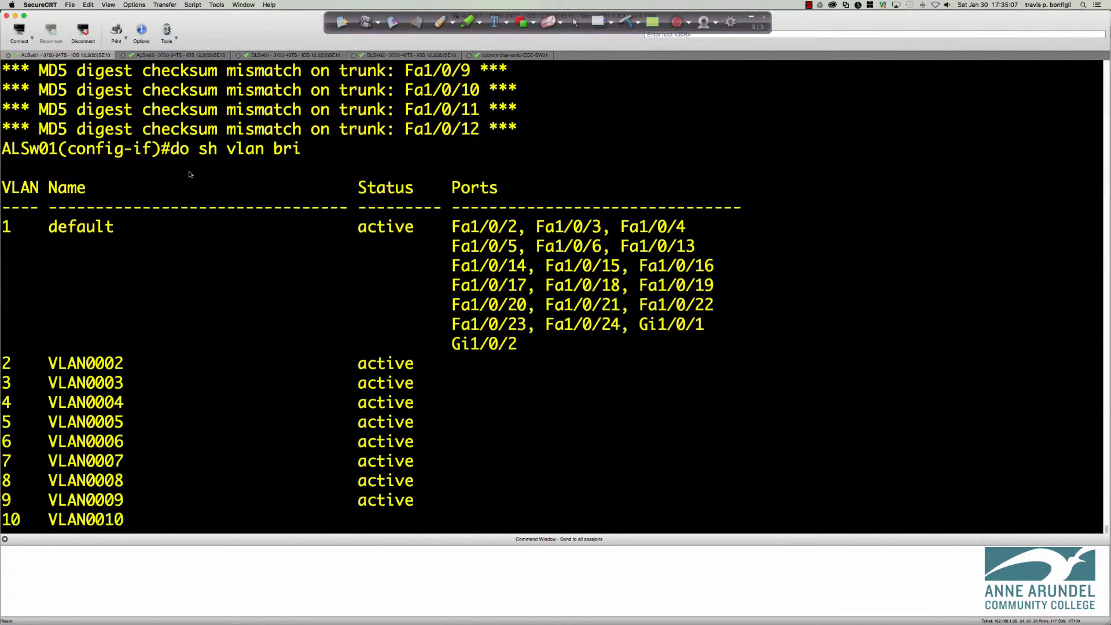
# Scroll ALSw01's VLAN list to the bottom and highlight VLAN 999 named stuff.
pyautogui.scroll(-3)
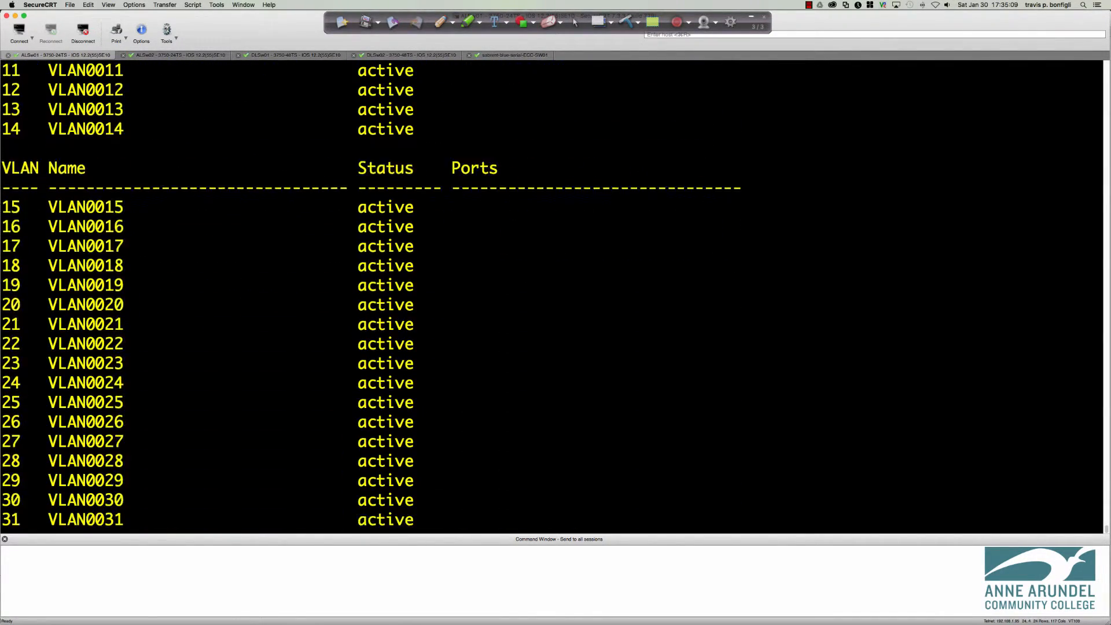
pyautogui.scroll(-3)
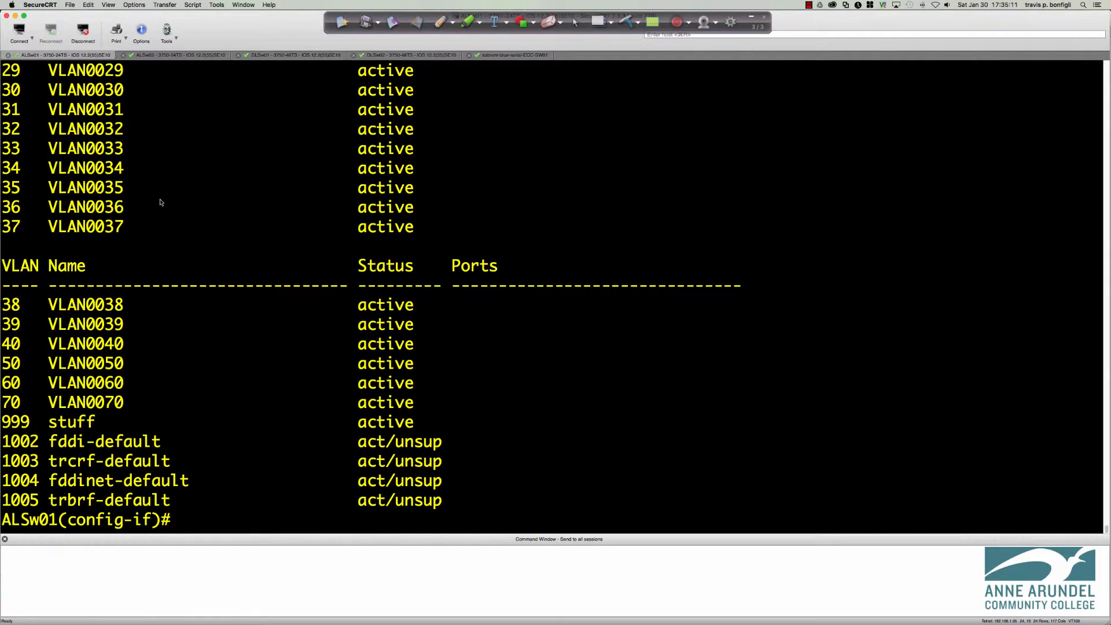
pyautogui.moveTo(95, 416)
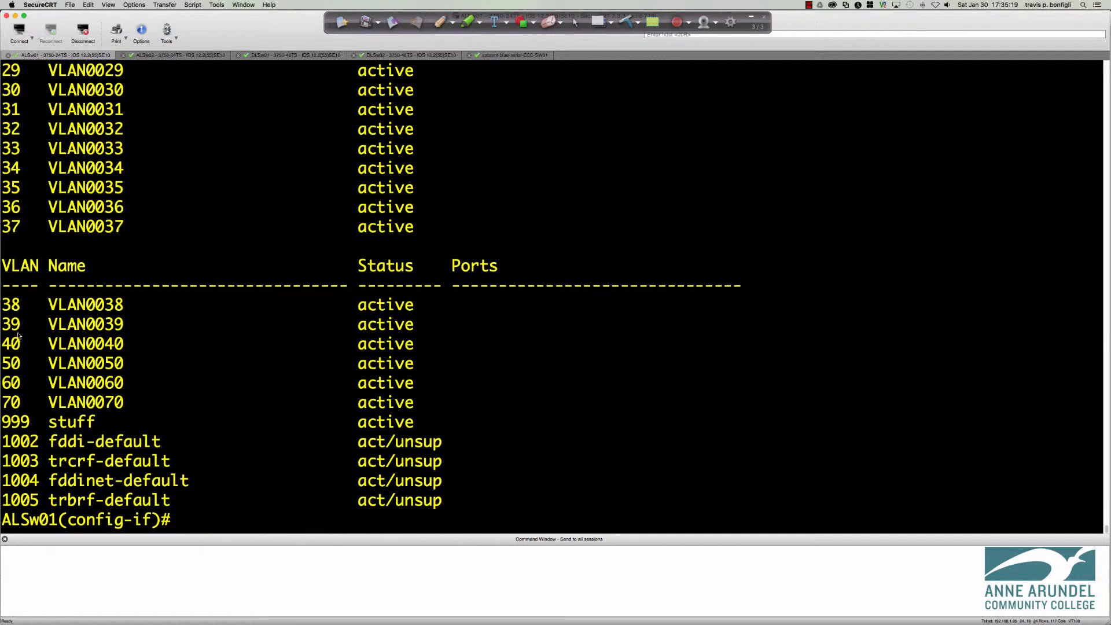
pyautogui.moveTo(92, 427)
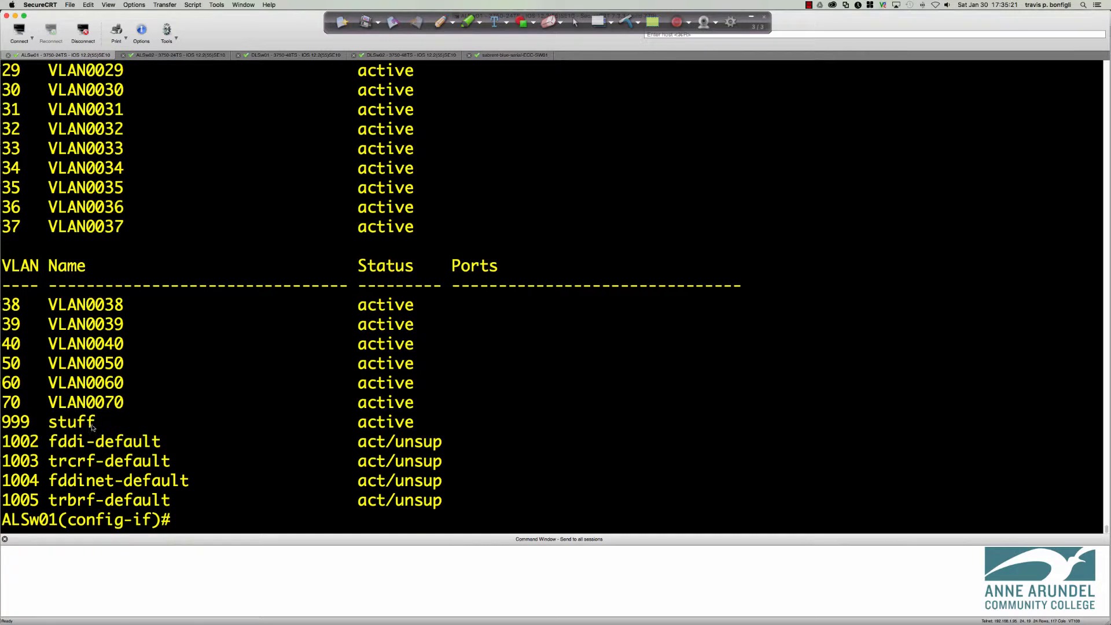
pyautogui.doubleClick(71, 422)
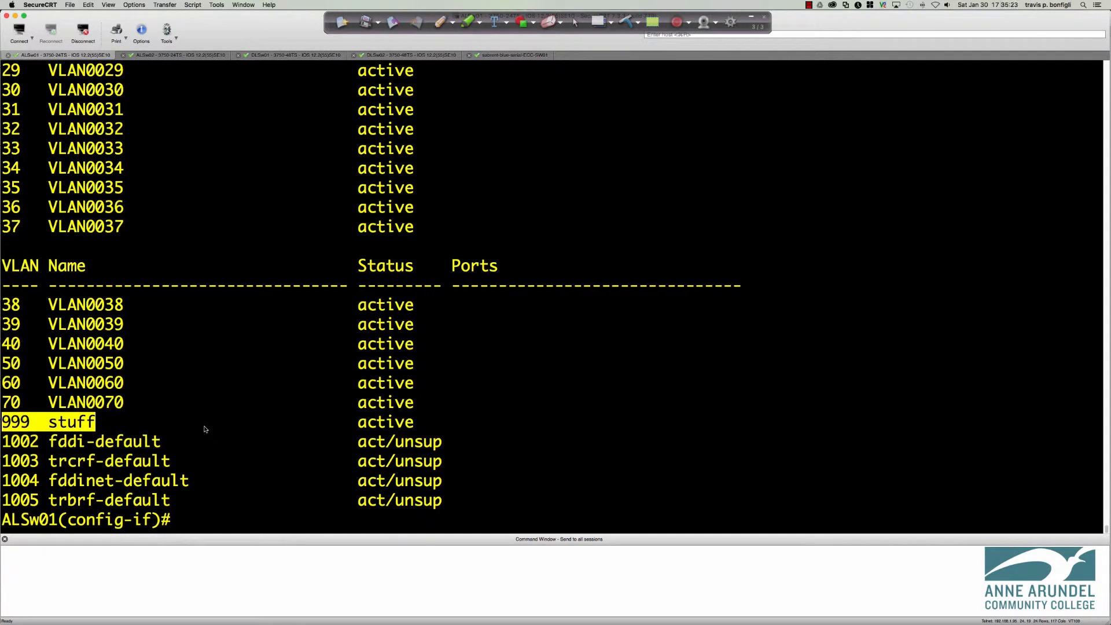
pyautogui.moveTo(461, 114)
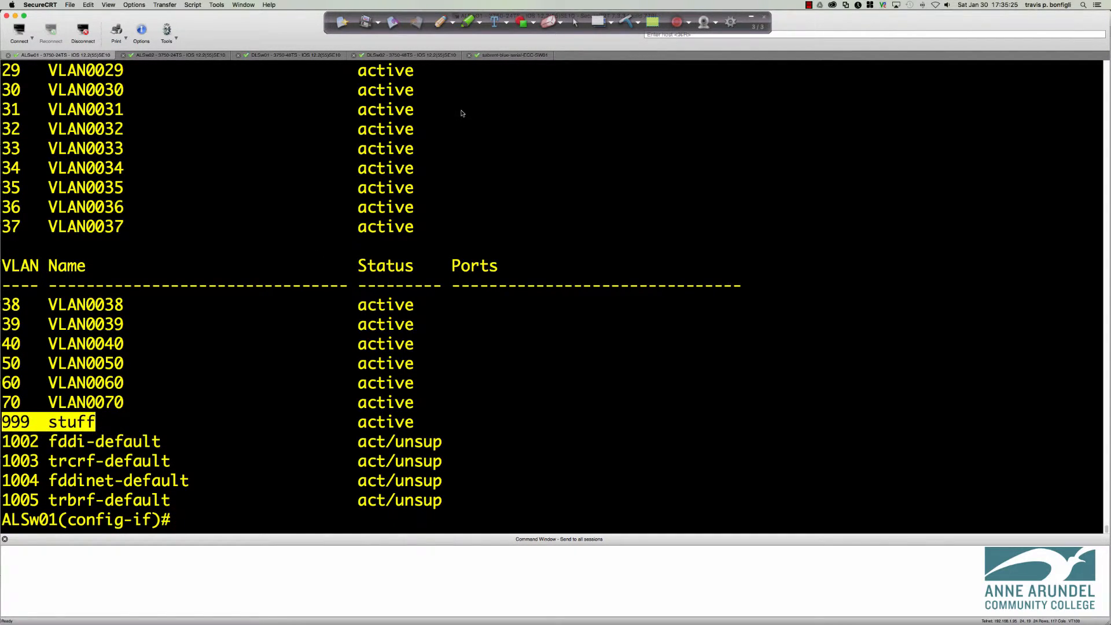
pyautogui.moveTo(560, 183)
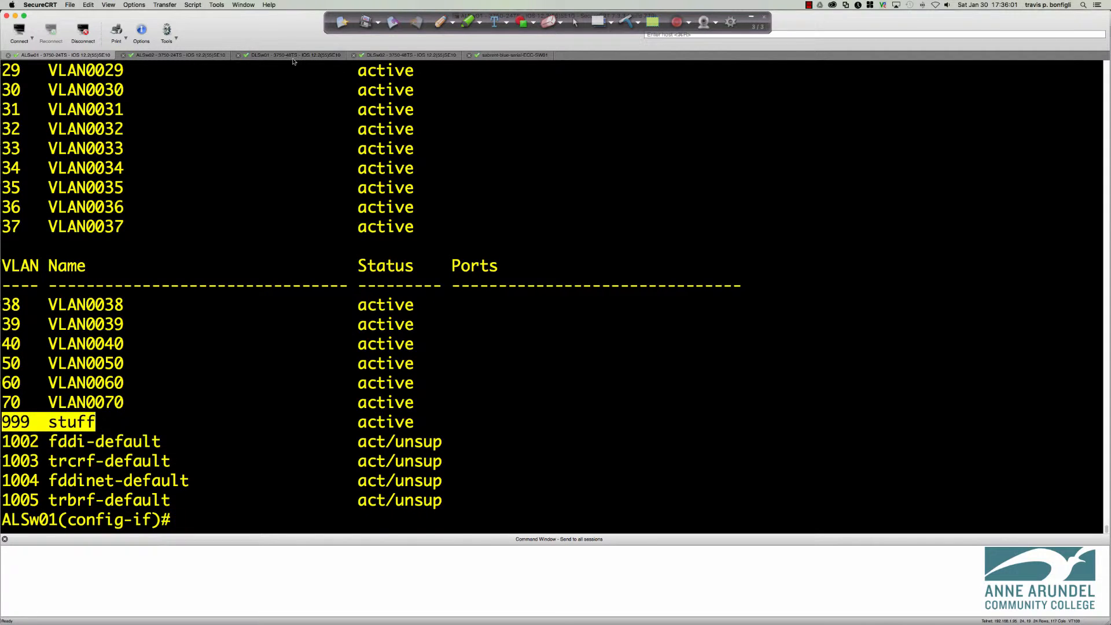
# List DLSw01's VLANs with sh vlan brief, still showing MANAGEMENT through PARKING_LOT.
pyautogui.click(269, 56)
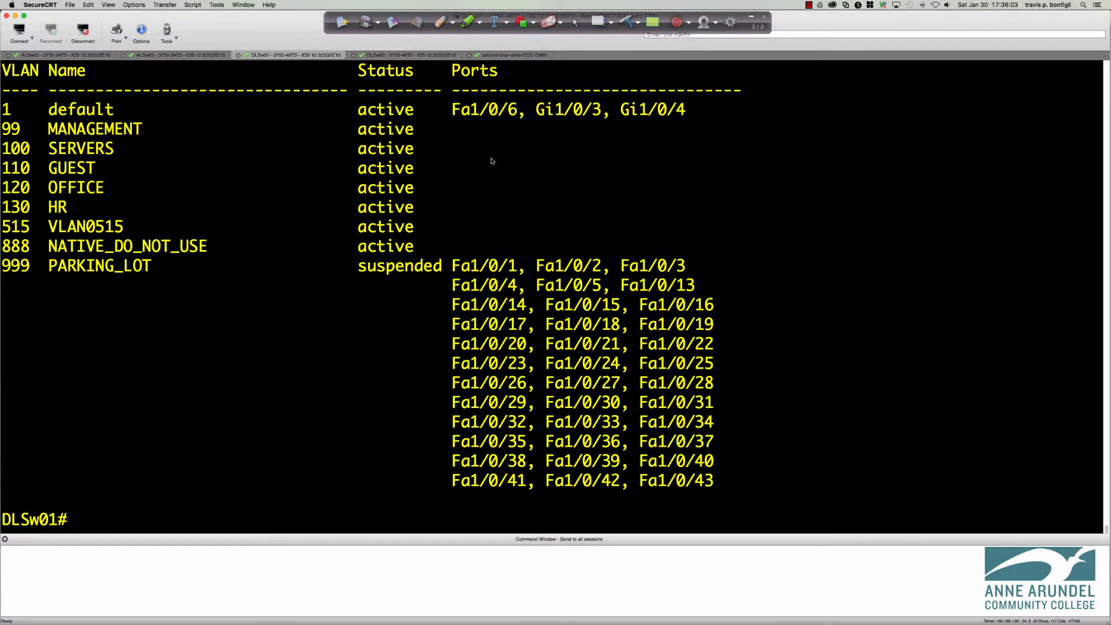
pyautogui.write('sh vlan bri')
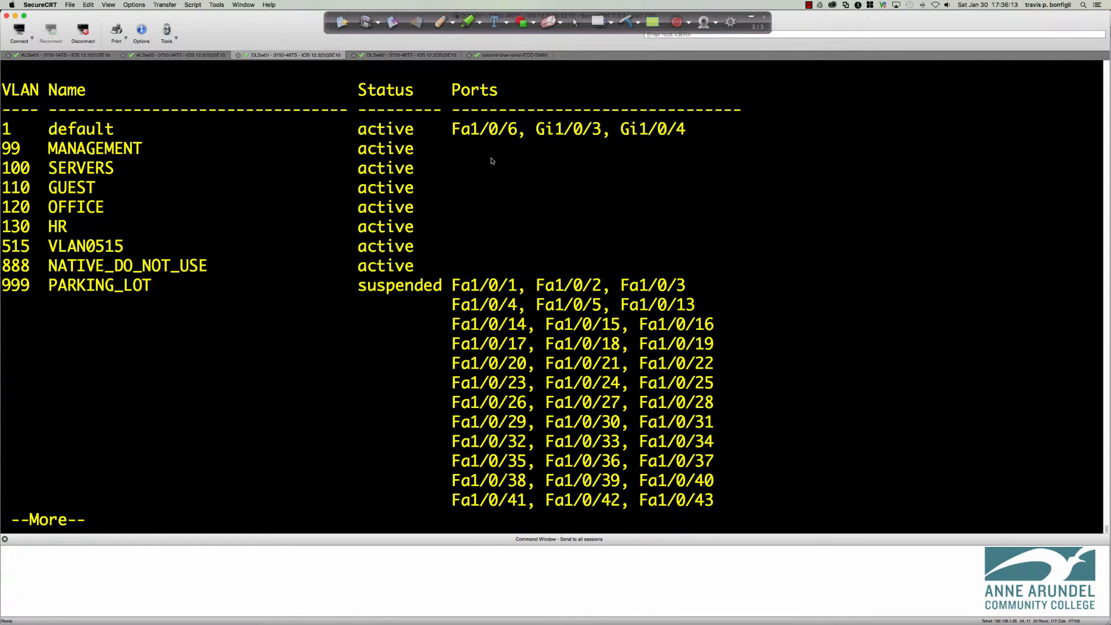
pyautogui.press('space')
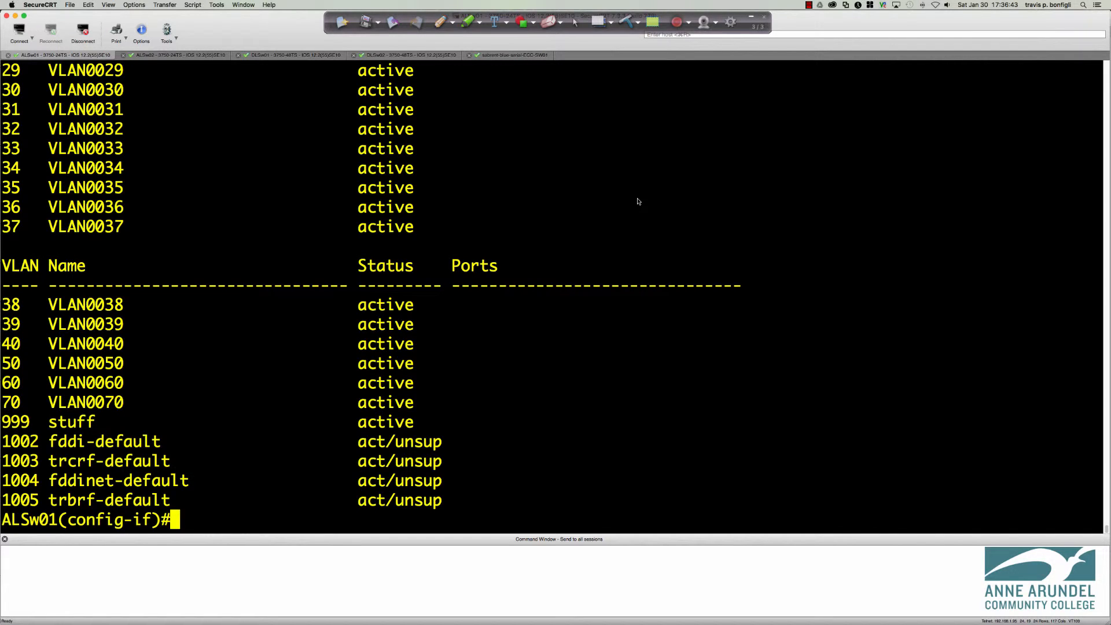
pyautogui.moveTo(652, 195)
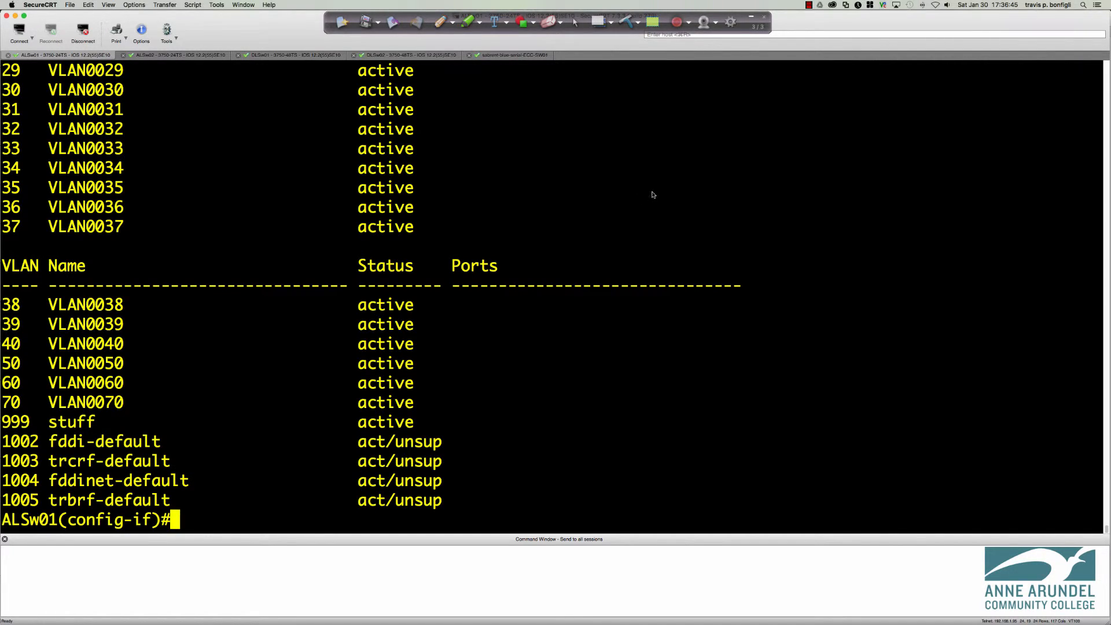
pyautogui.moveTo(659, 195)
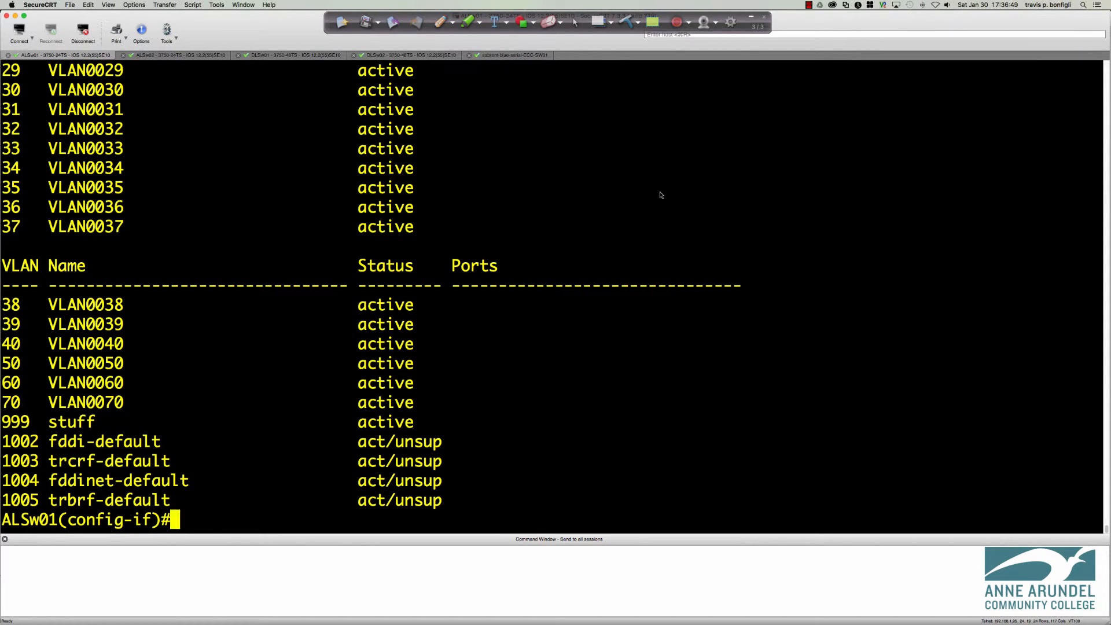
pyautogui.moveTo(774, 136)
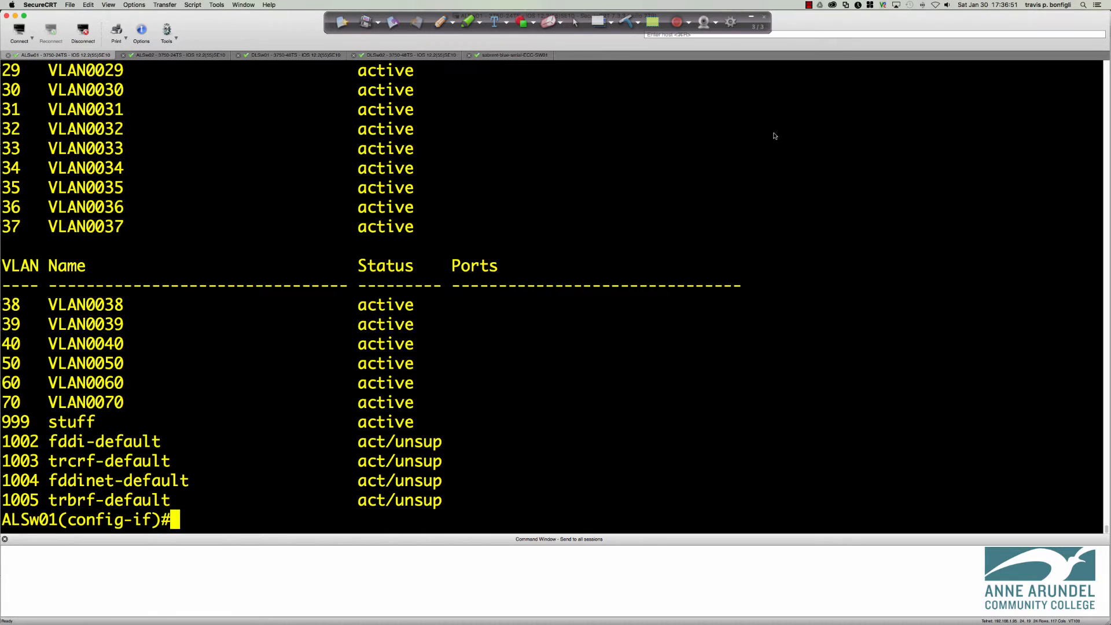
pyautogui.moveTo(813, 66)
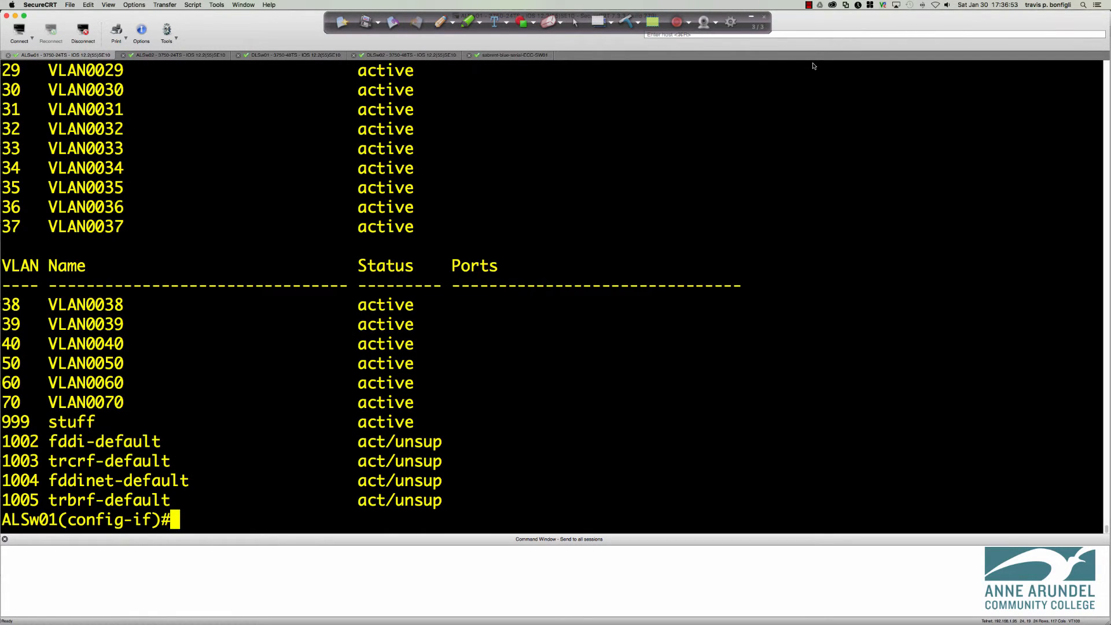